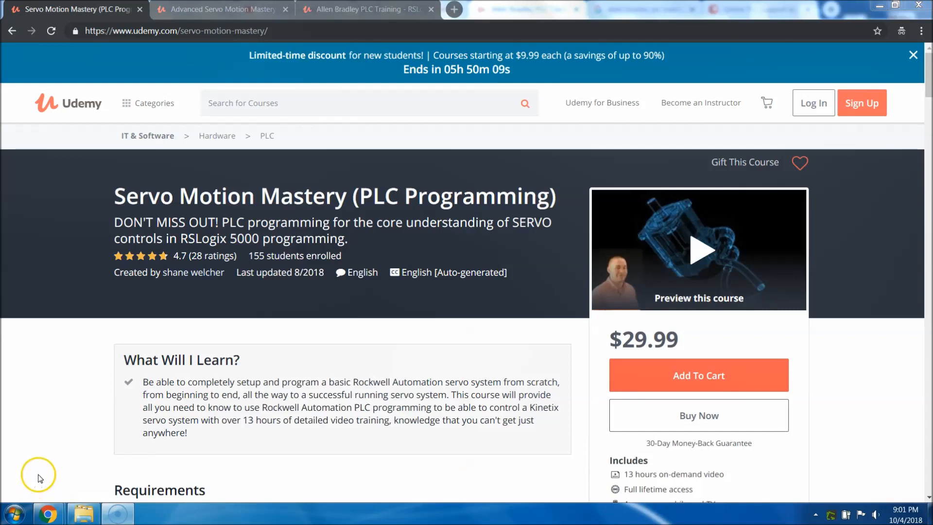
mouse_move(59, 459)
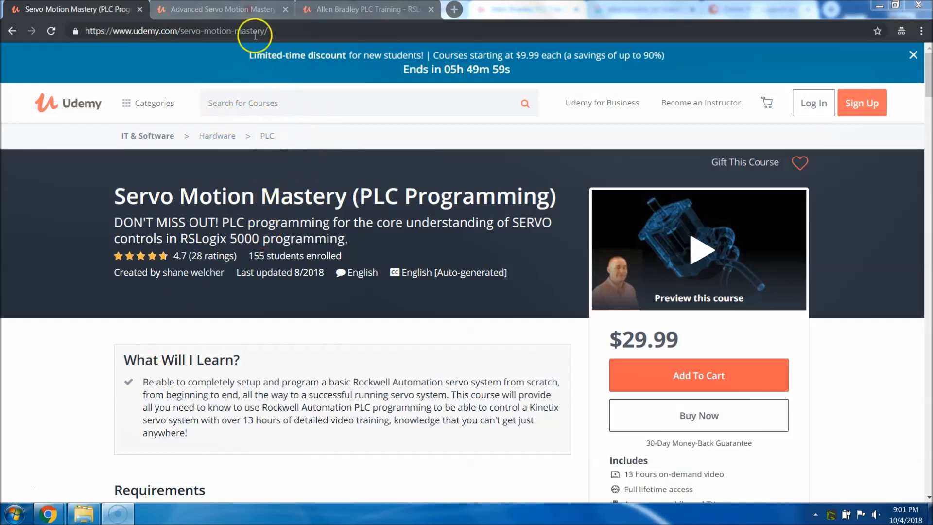
mouse_move(280, 31)
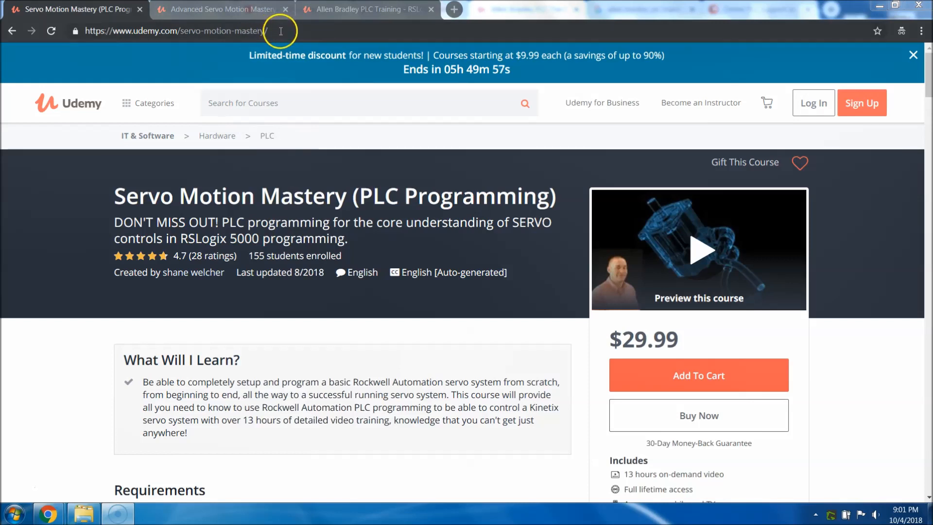
mouse_move(188, 31)
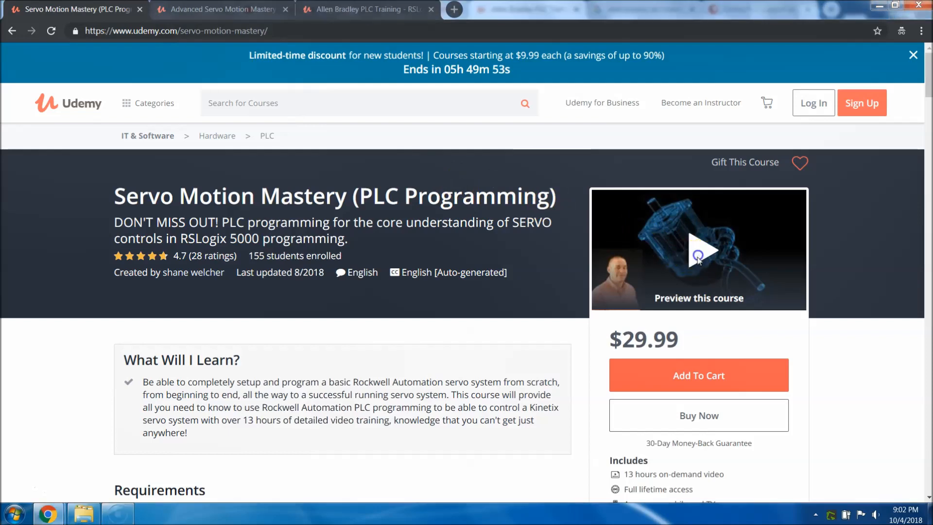
- View the Servo Motion Mastery free preview's sample list and return to its course page
left_click(699, 249)
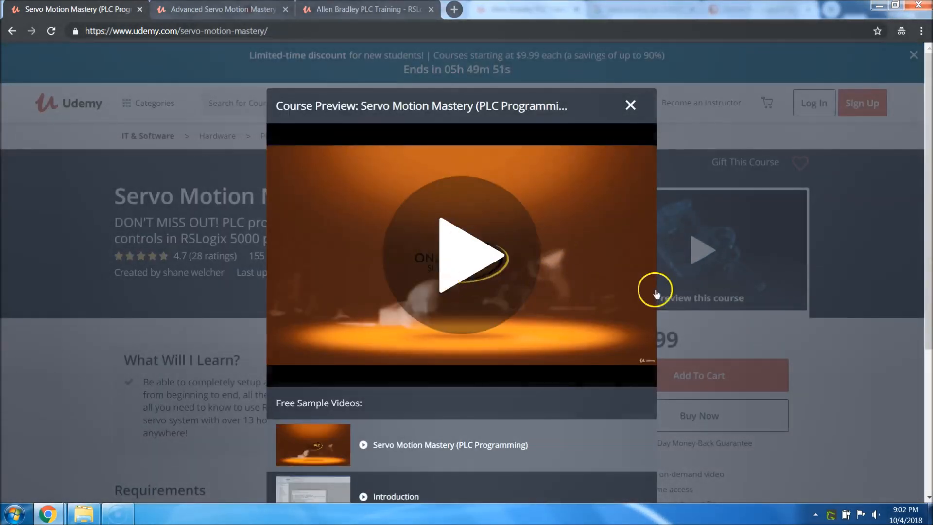
scroll("down", 3)
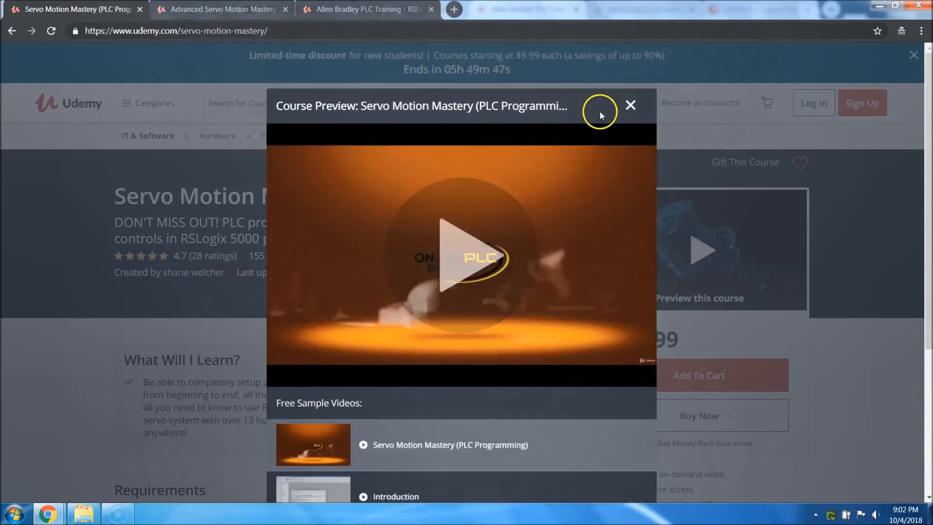
left_click(630, 105)
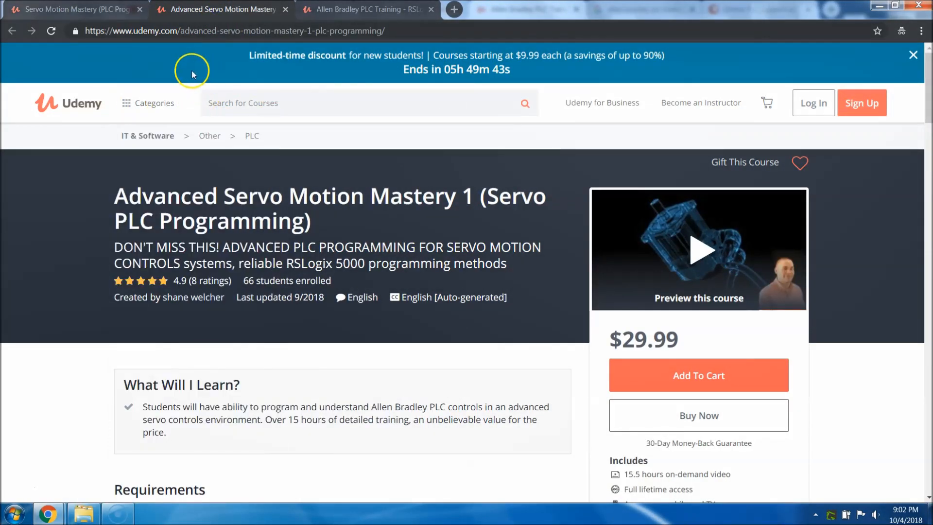
scroll("down", 3)
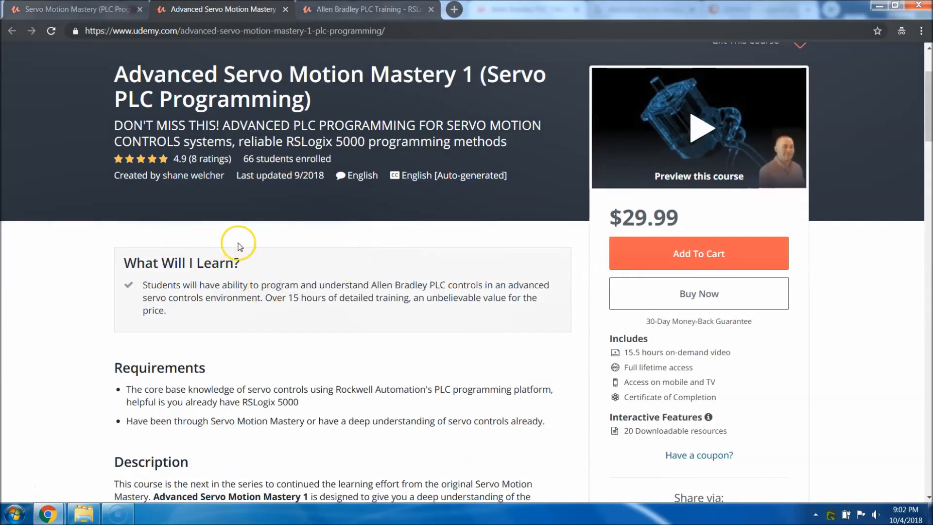
left_click(75, 9)
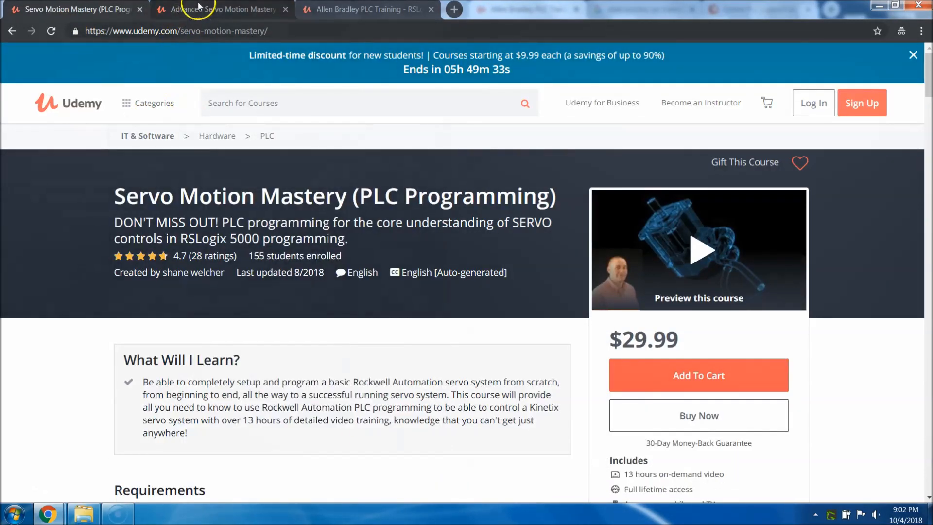
- View the Advanced Servo Motion Mastery 1 free sample videos and return to its course page
left_click(223, 8)
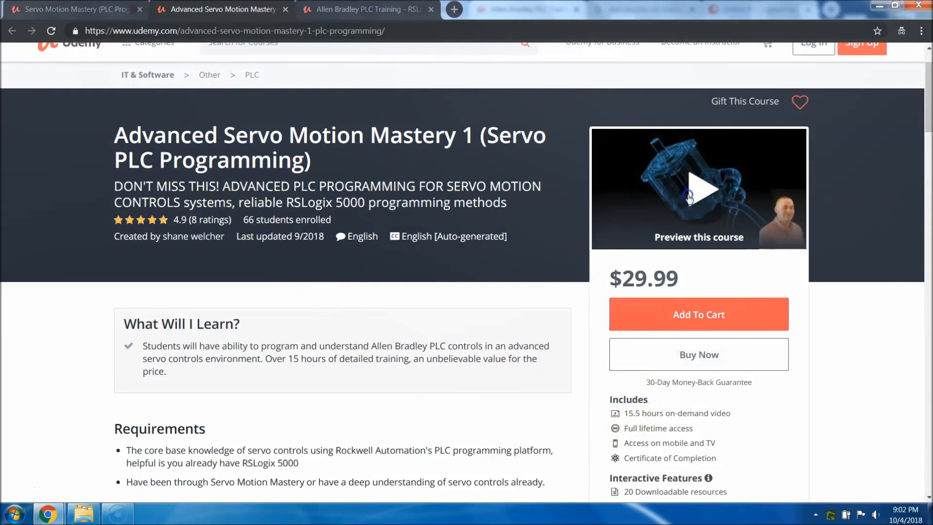
left_click(699, 189)
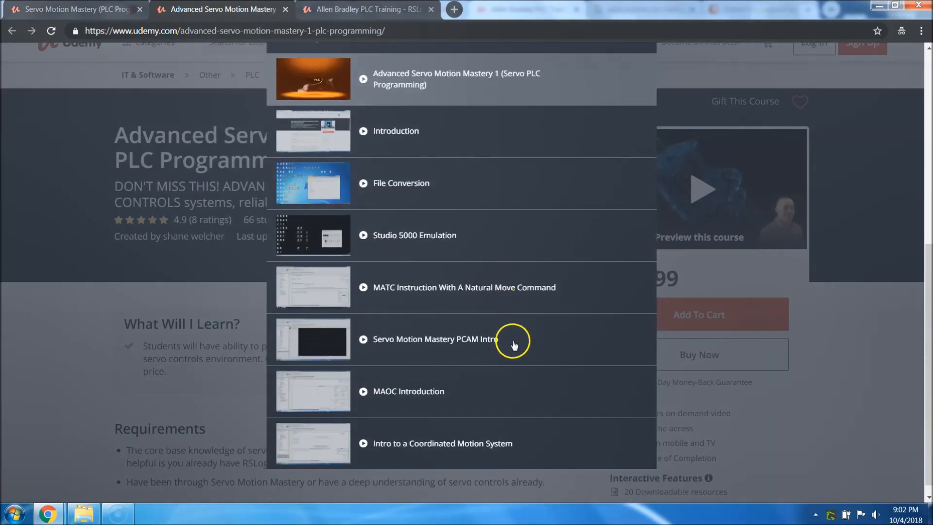
left_click(312, 79)
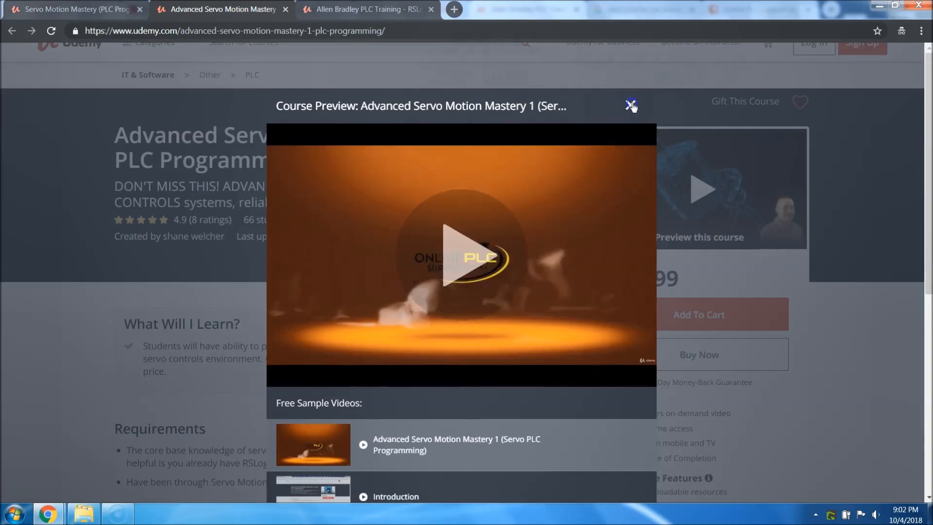
left_click(631, 105)
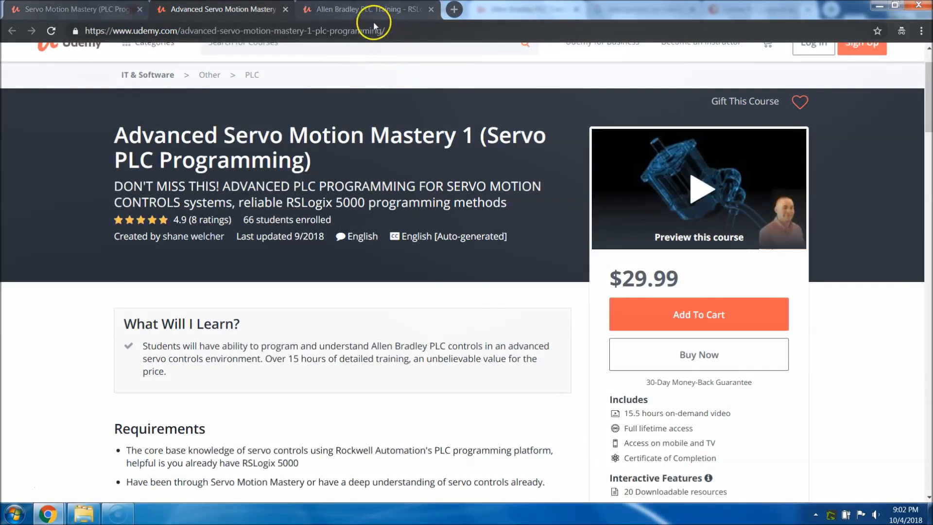
mouse_move(367, 9)
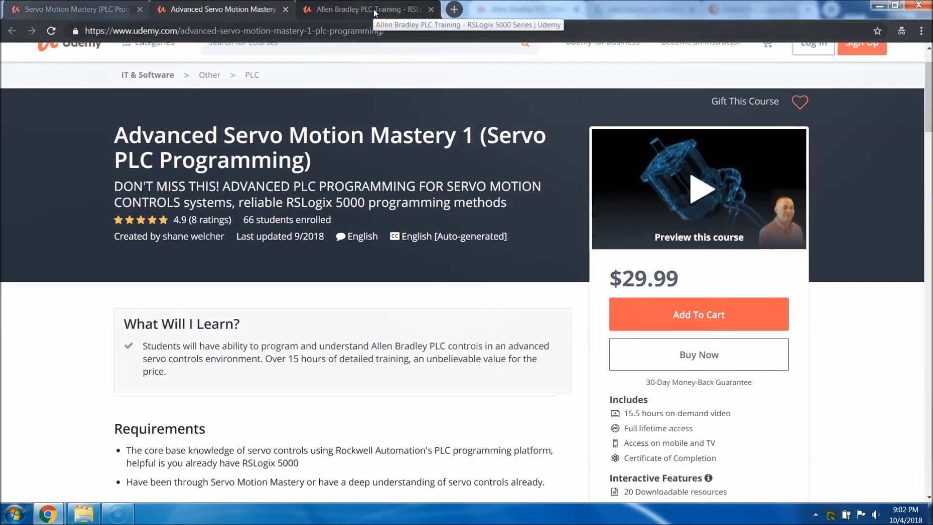
- Show the Allen Bradley PLC Training – RSLogix 5000 Series page, priced $34.99, and skim its description
left_click(367, 9)
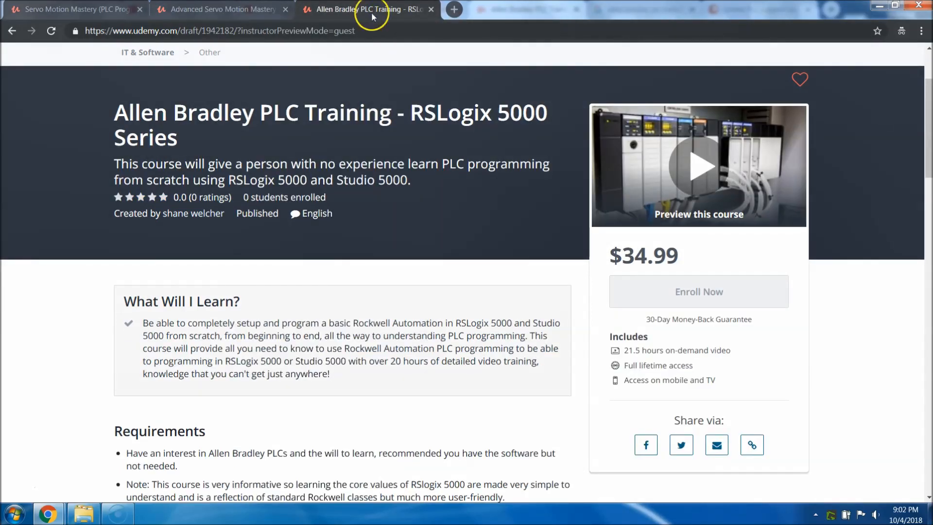
mouse_move(376, 91)
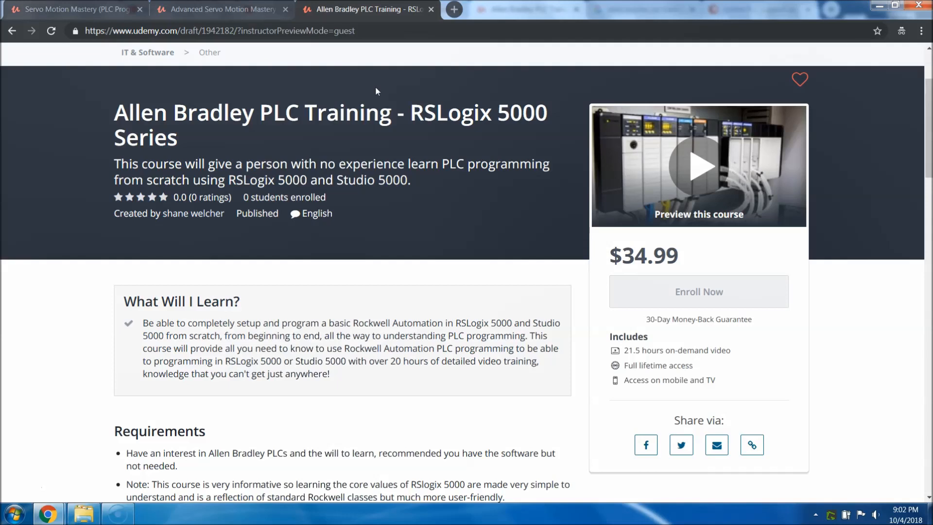
mouse_move(351, 124)
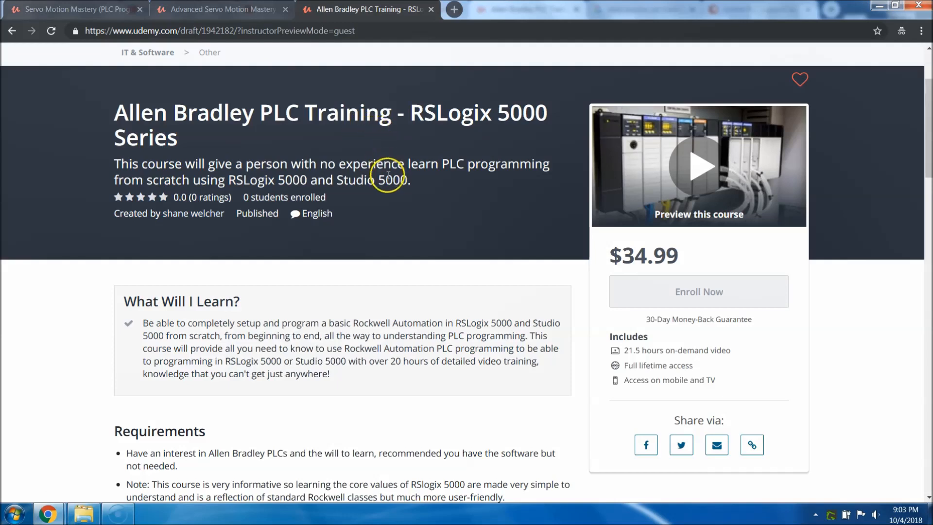
scroll("down", 3)
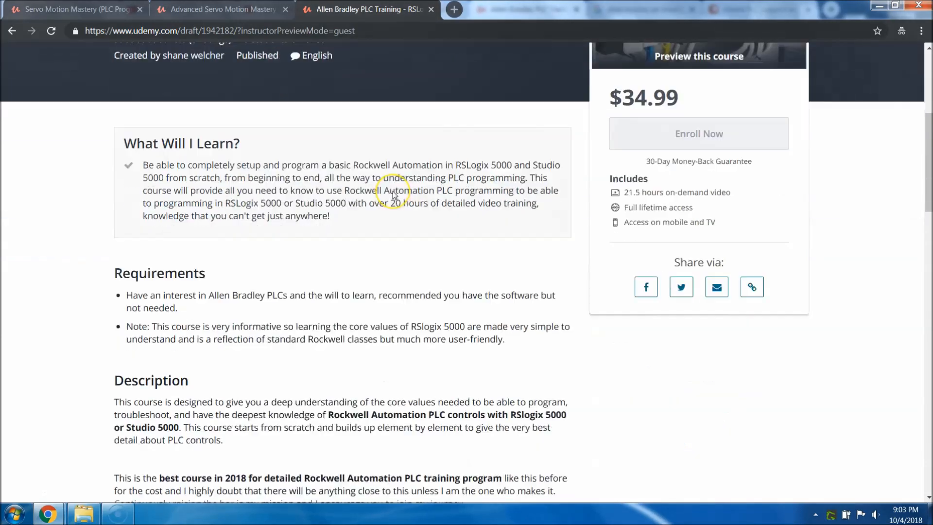
scroll("up", 3)
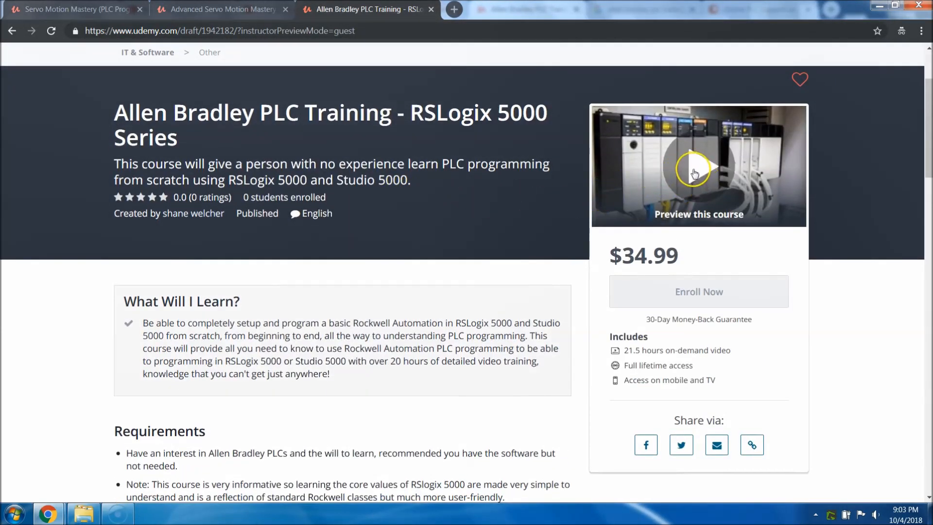
left_click(695, 171)
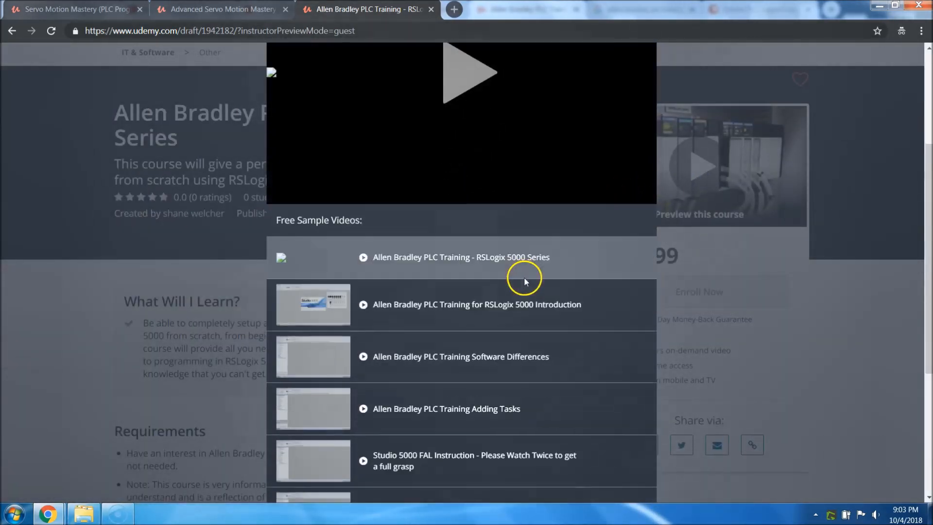
scroll("down", 3)
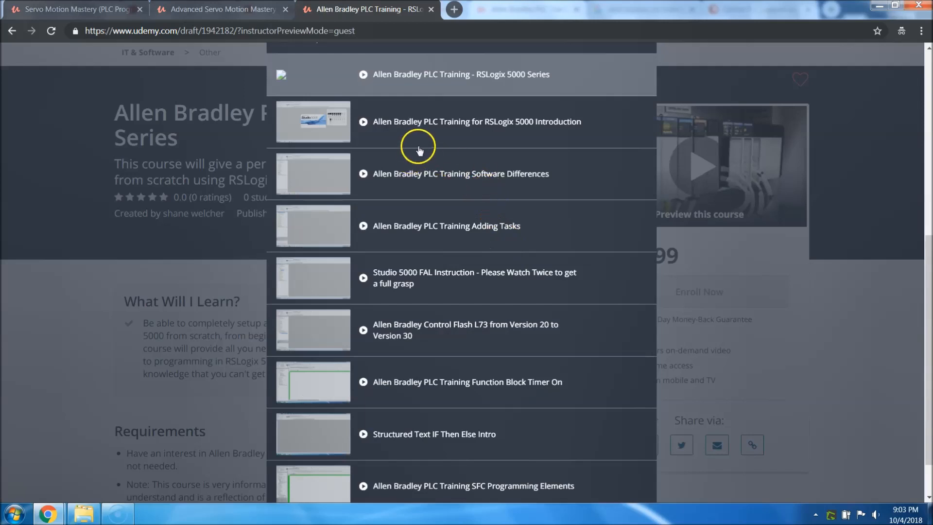
scroll("down", 3)
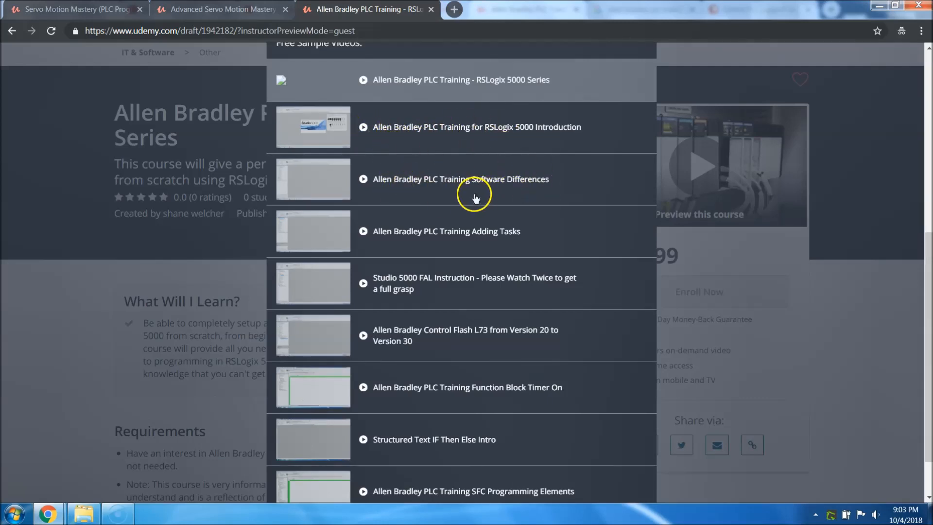
mouse_move(466, 244)
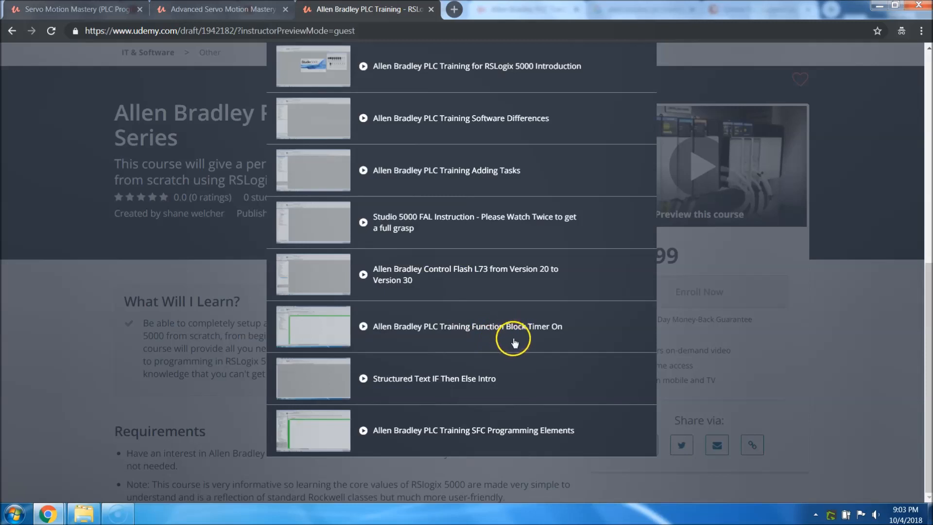
mouse_move(426, 386)
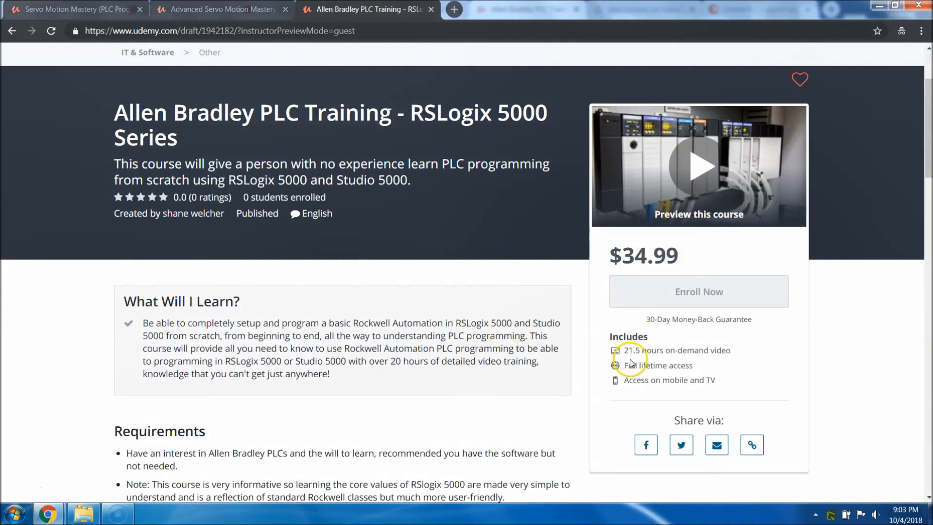
mouse_move(367, 379)
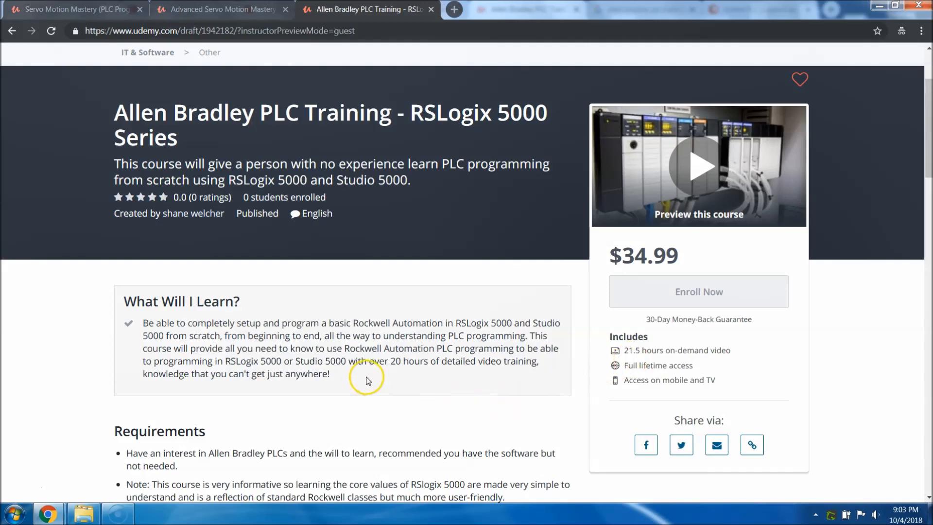
- Expand the Ladder Logic Programming, GSV Instruction With a UDT and FIFO instruction set sections
scroll("down", 3)
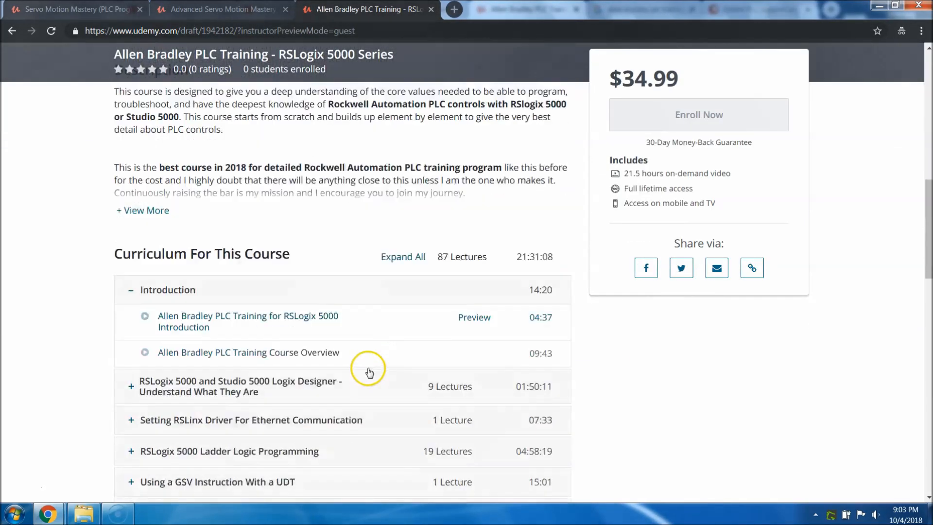
scroll("down", 3)
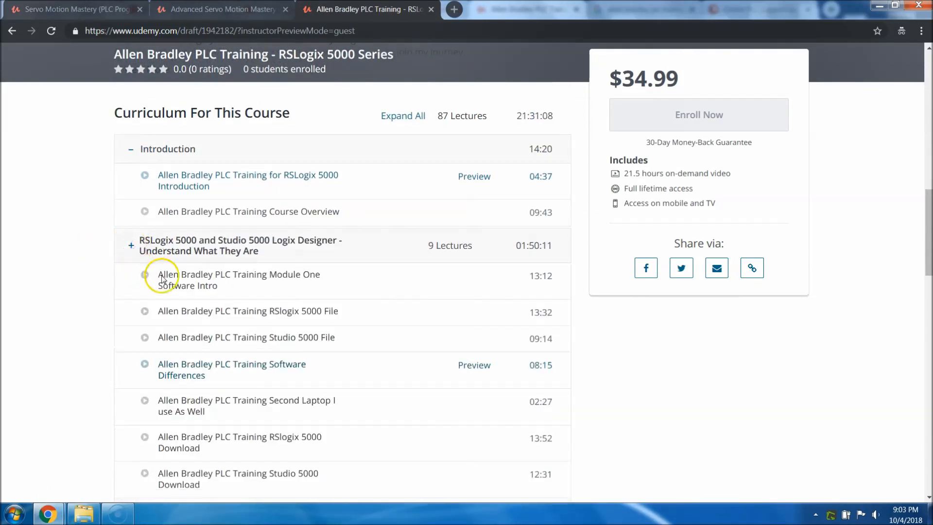
scroll("down", 3)
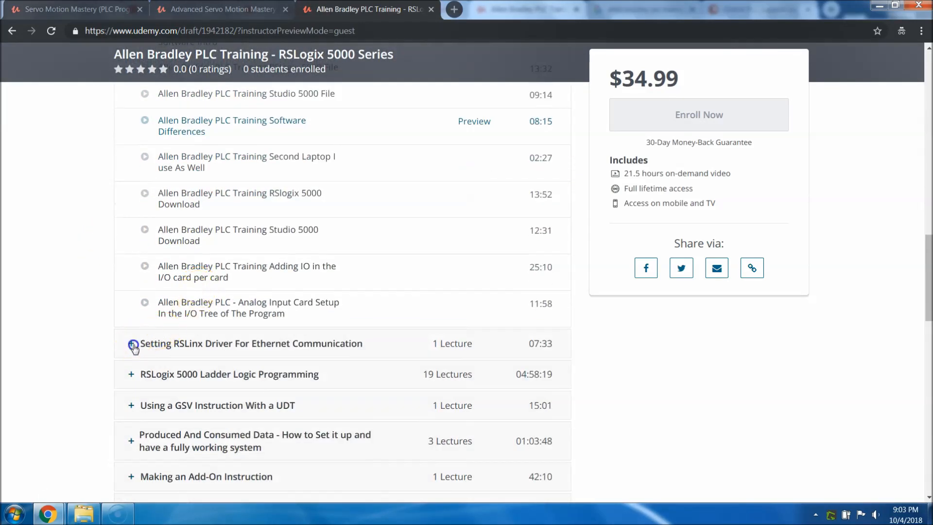
left_click(132, 343)
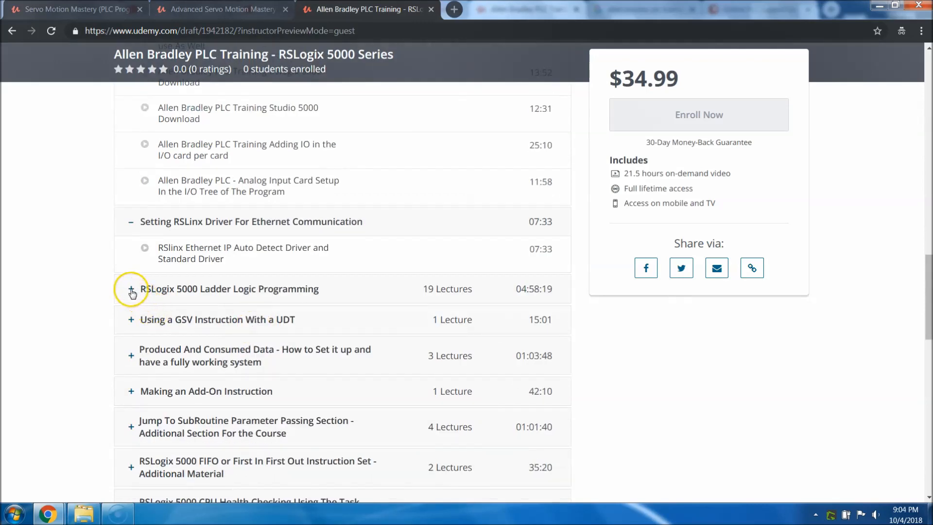
left_click(131, 289)
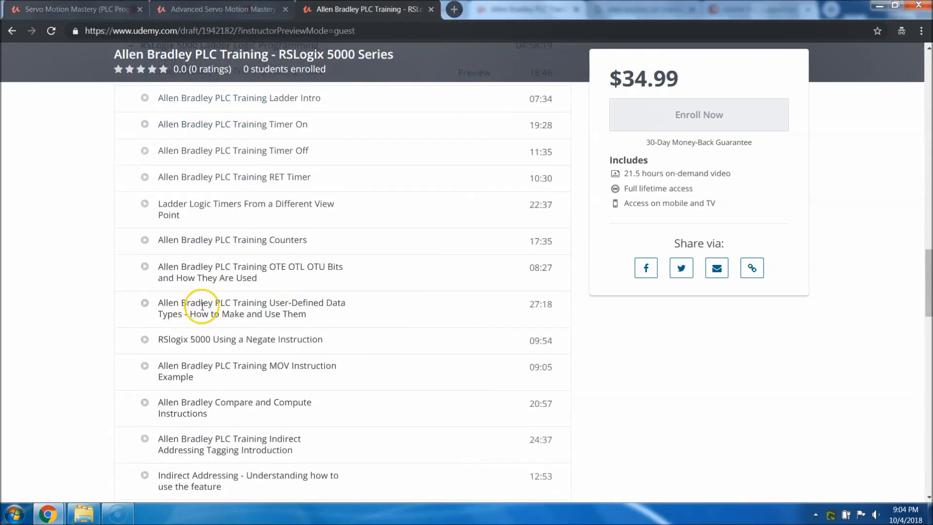
scroll("down", 3)
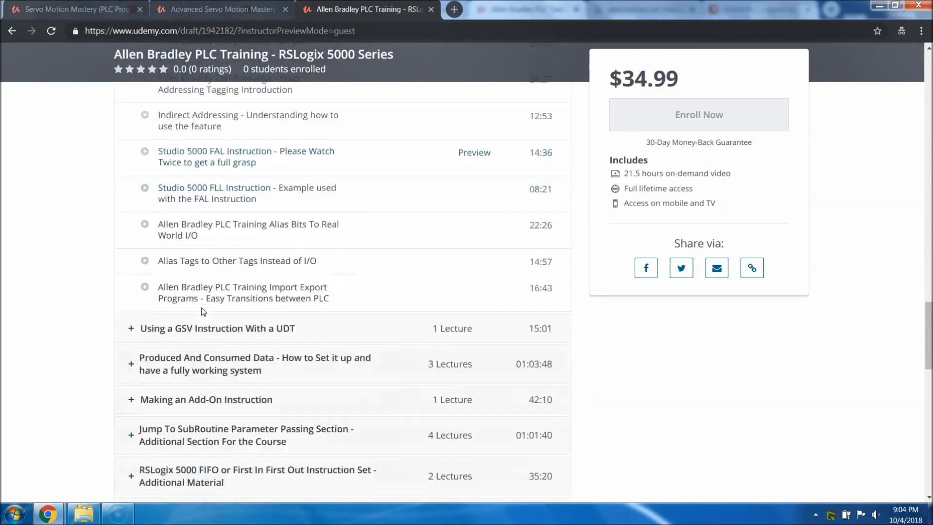
left_click(131, 327)
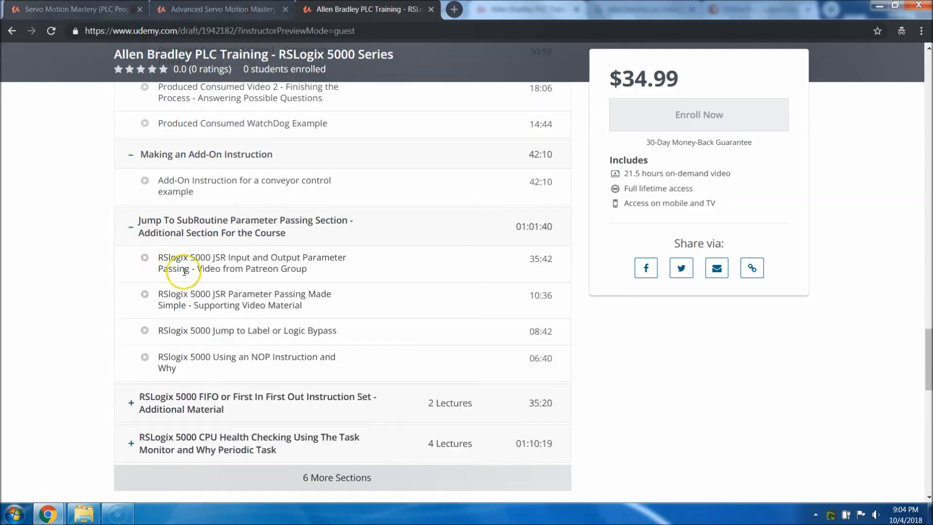
scroll("down", 3)
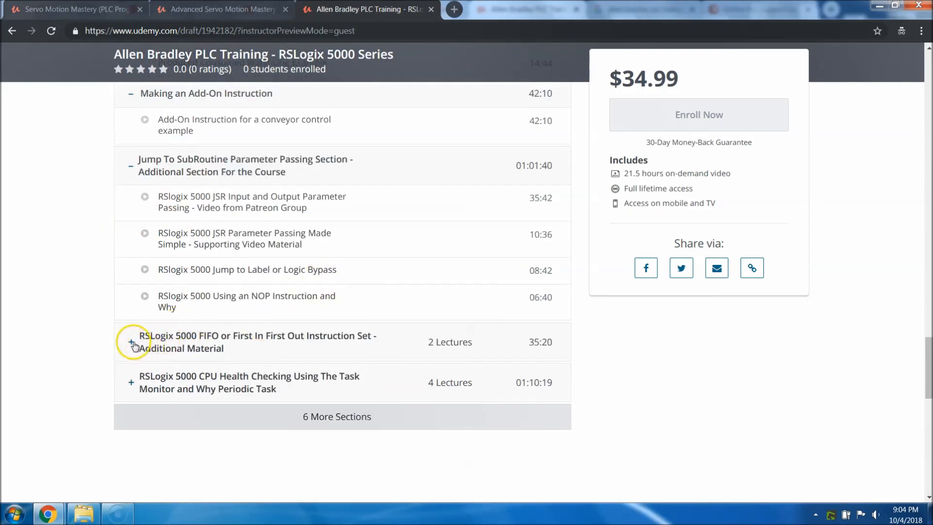
left_click(129, 341)
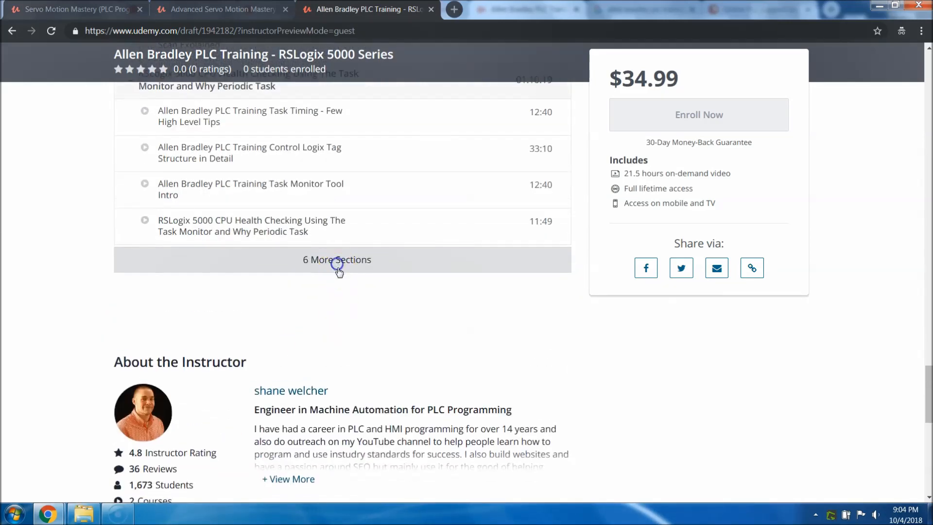
- Reveal the six remaining sections and expand PID Tuning, Flashing Firmware and Function Block Programming
left_click(336, 259)
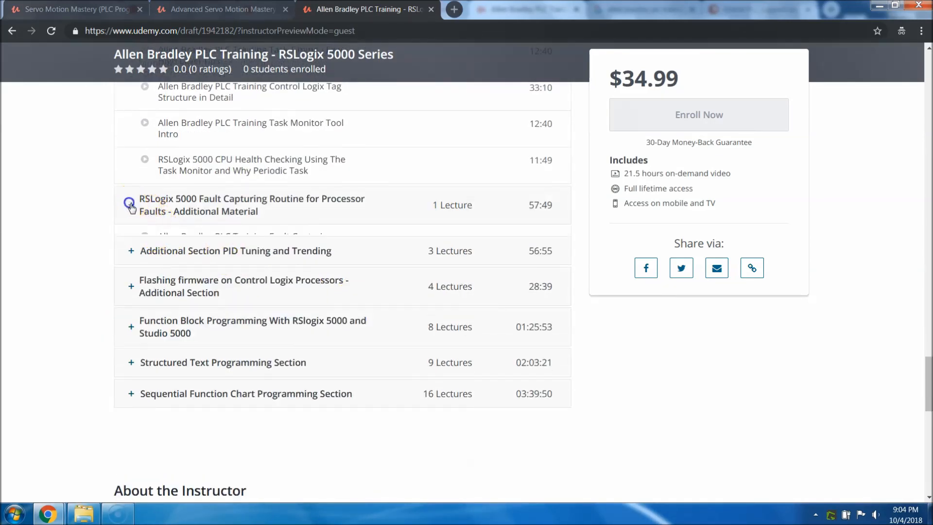
left_click(130, 205)
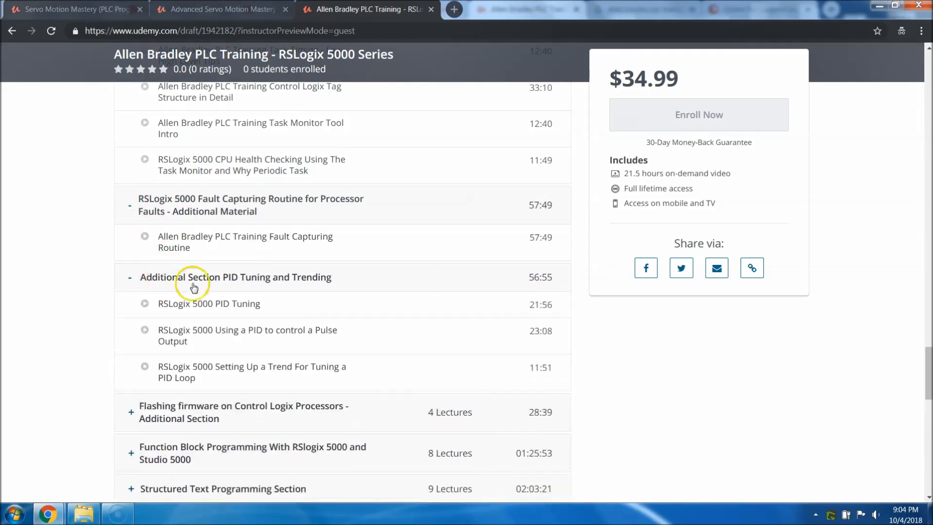
scroll("down", 3)
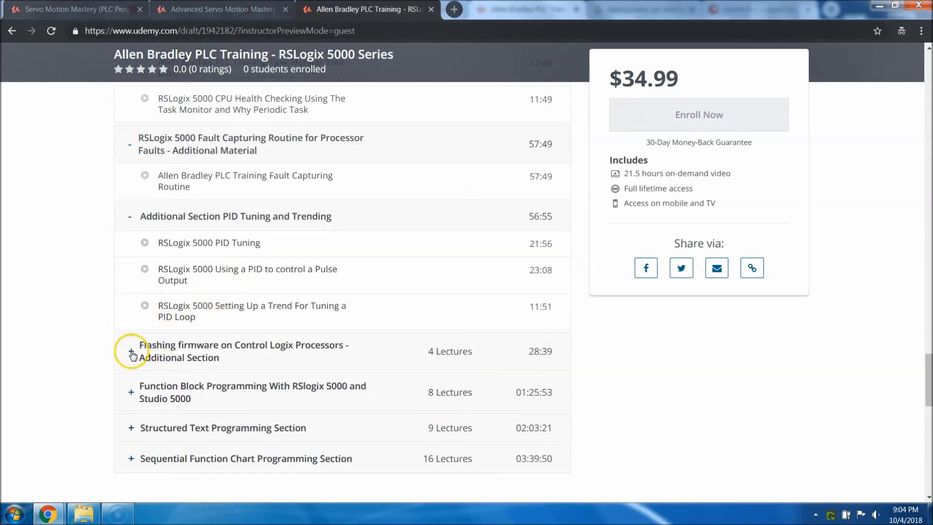
left_click(131, 351)
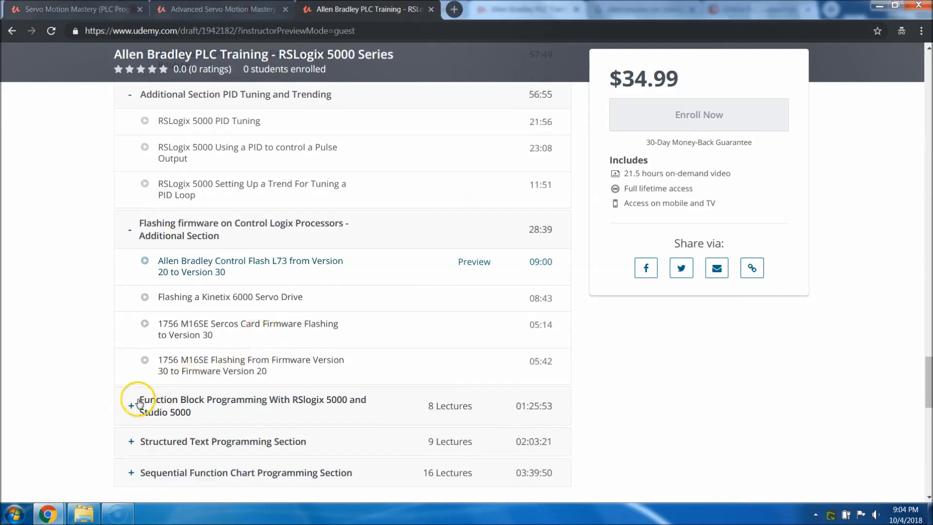
left_click(130, 405)
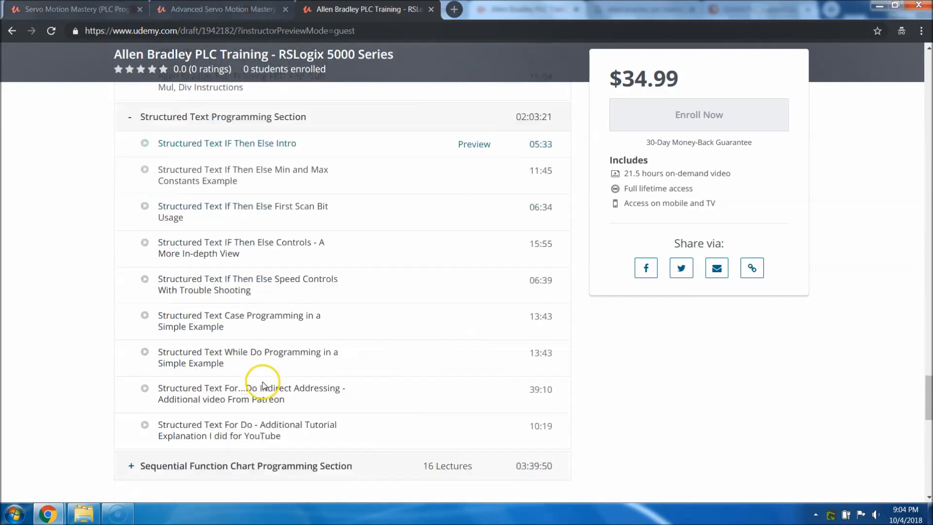
scroll("down", 3)
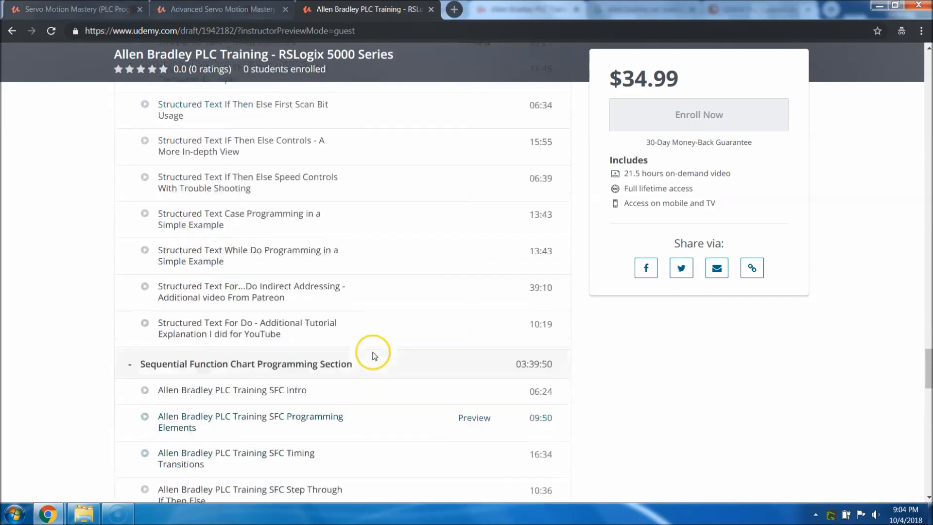
scroll("down", 3)
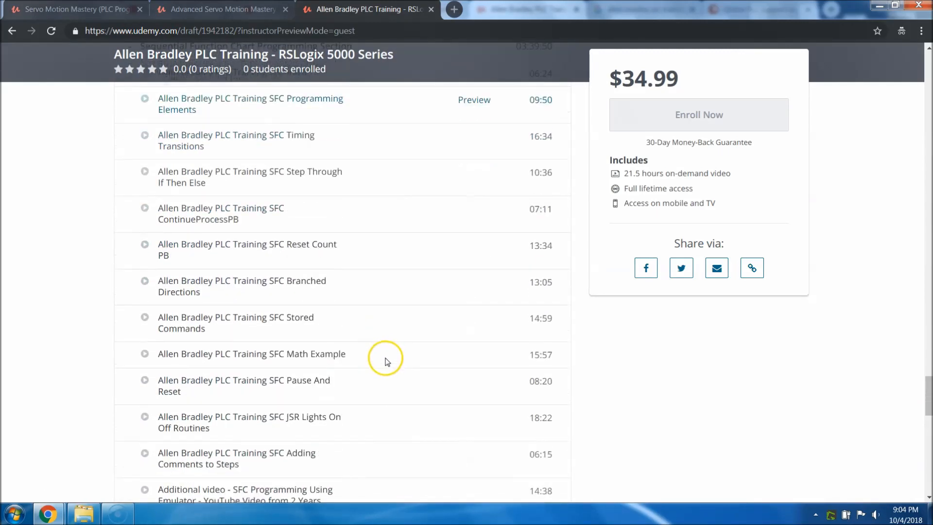
scroll("down", 3)
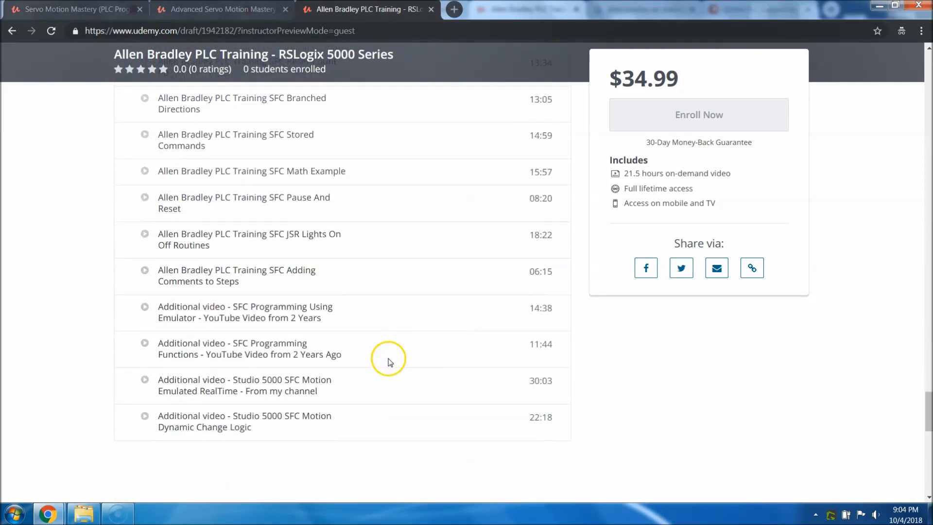
mouse_move(390, 356)
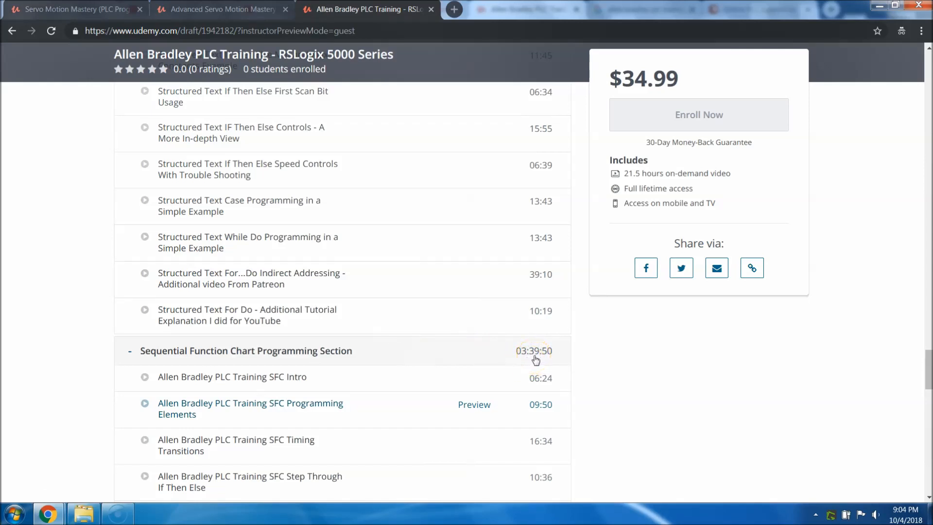
mouse_move(529, 359)
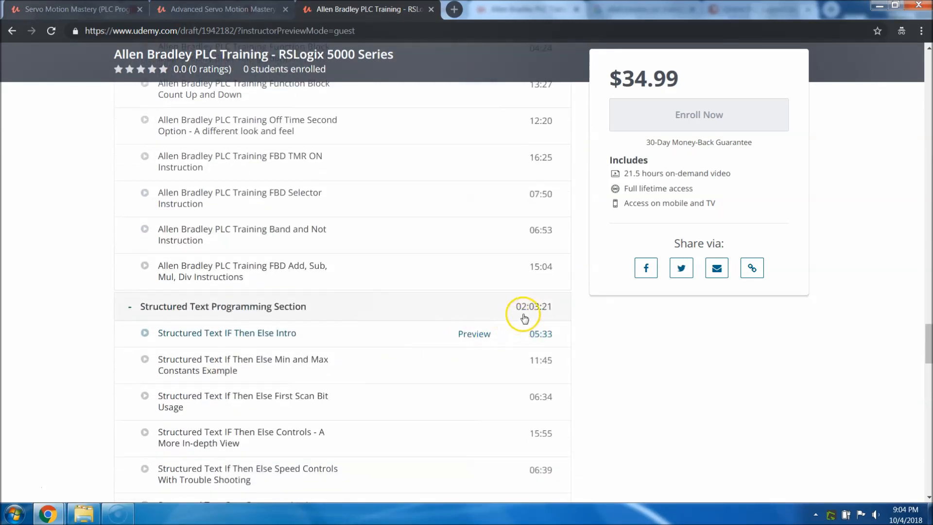
mouse_move(402, 314)
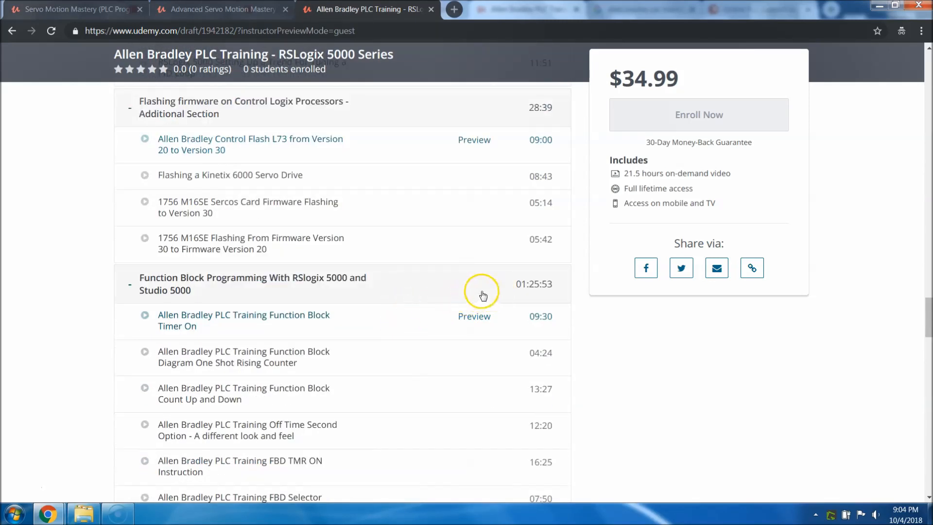
mouse_move(238, 290)
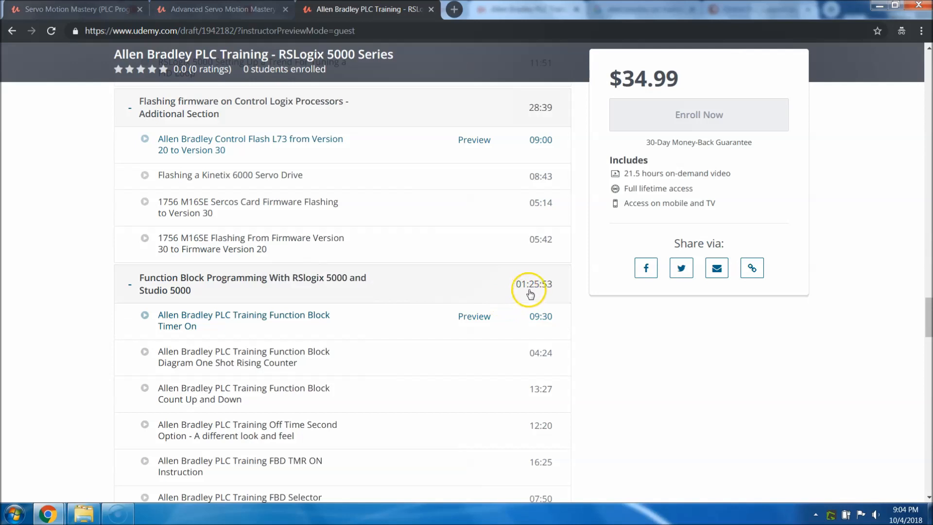
mouse_move(417, 303)
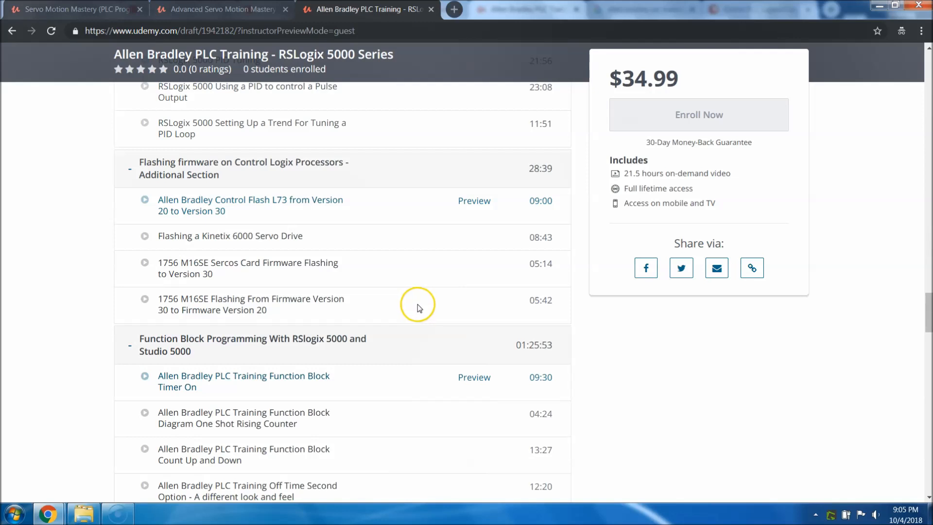
mouse_move(413, 297)
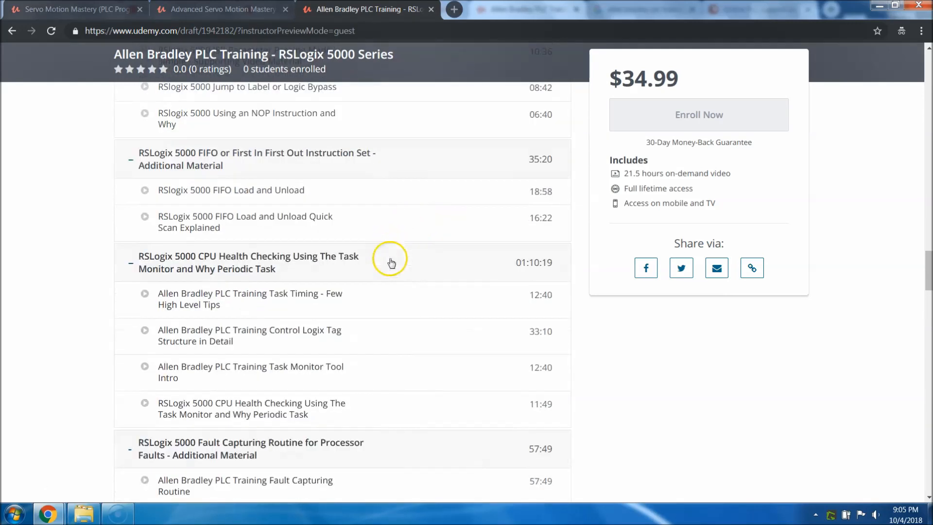
mouse_move(311, 282)
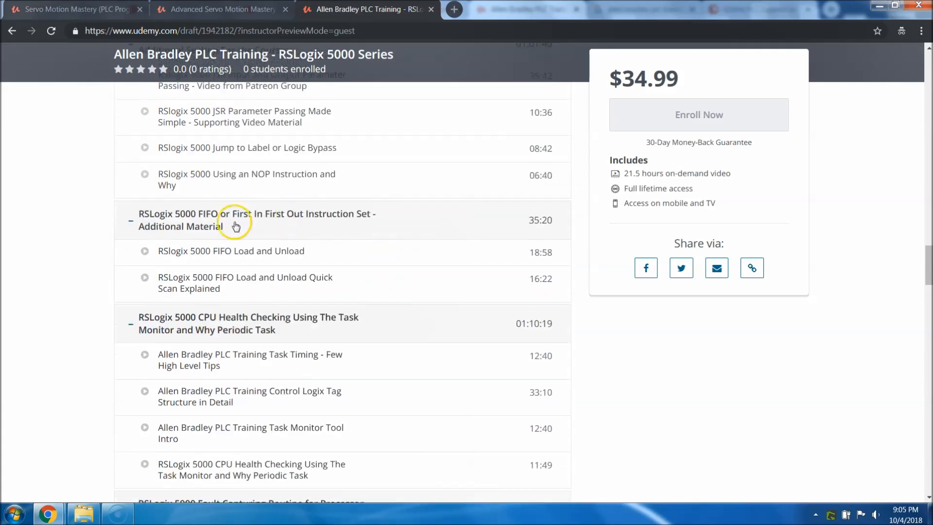
mouse_move(199, 220)
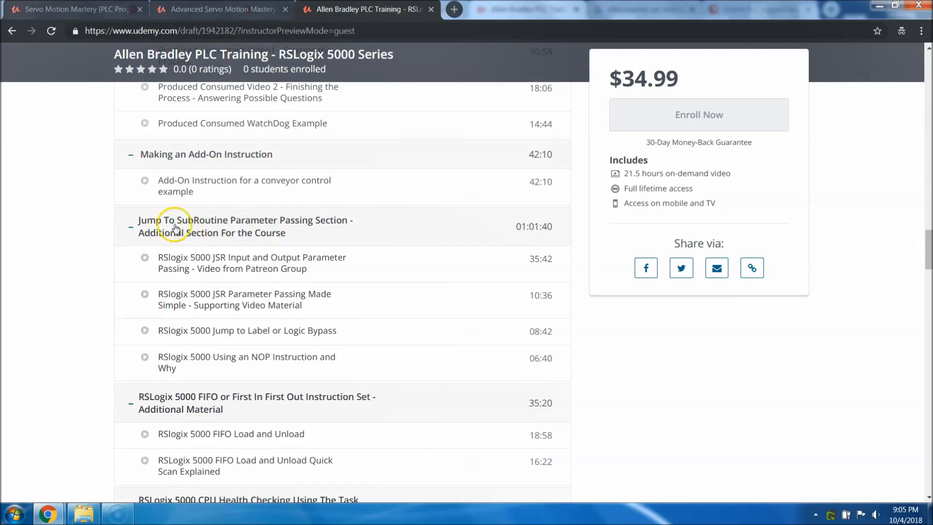
mouse_move(278, 232)
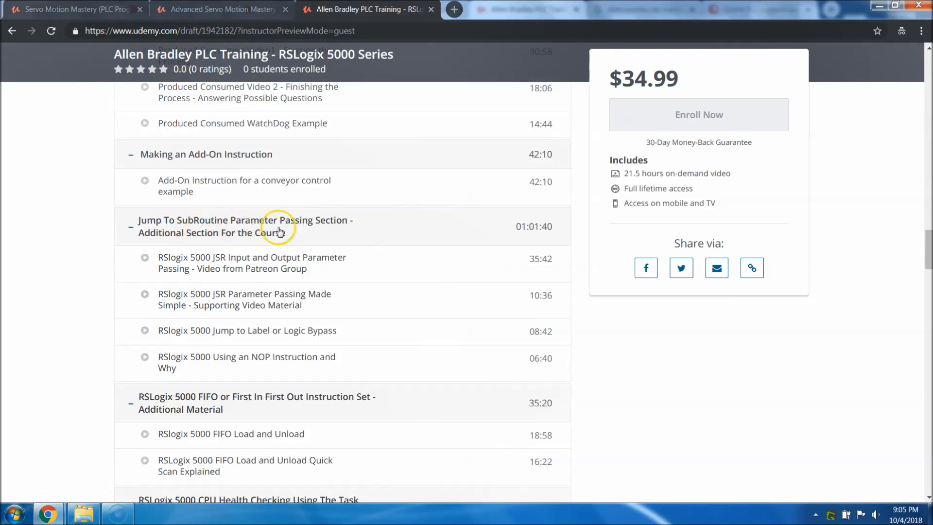
mouse_move(395, 244)
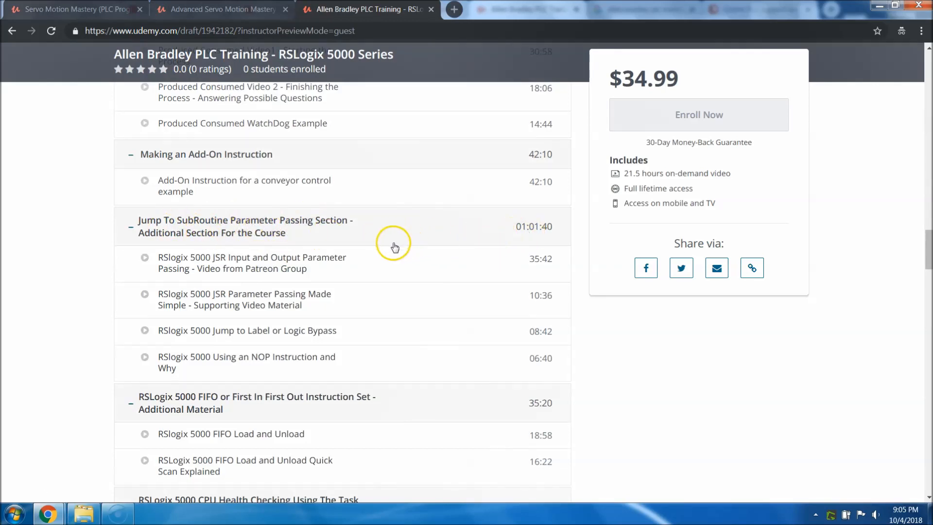
mouse_move(399, 252)
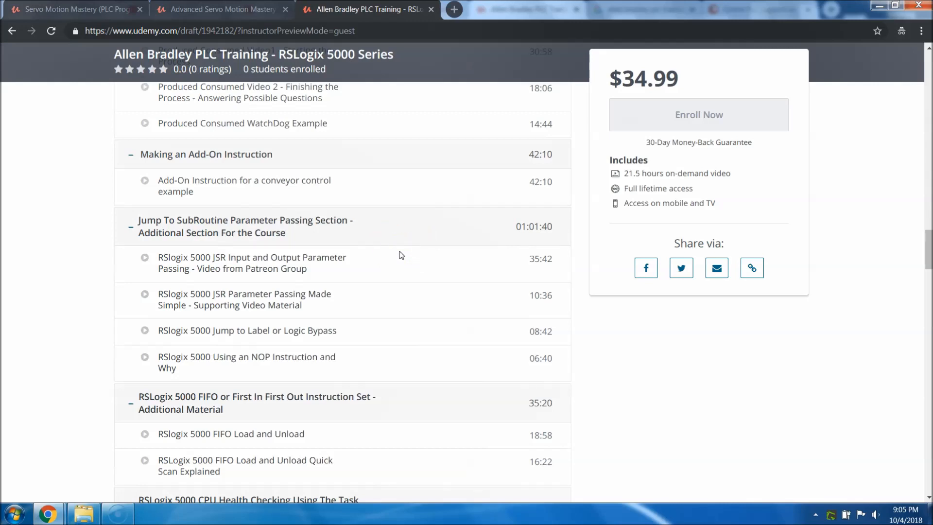
mouse_move(388, 226)
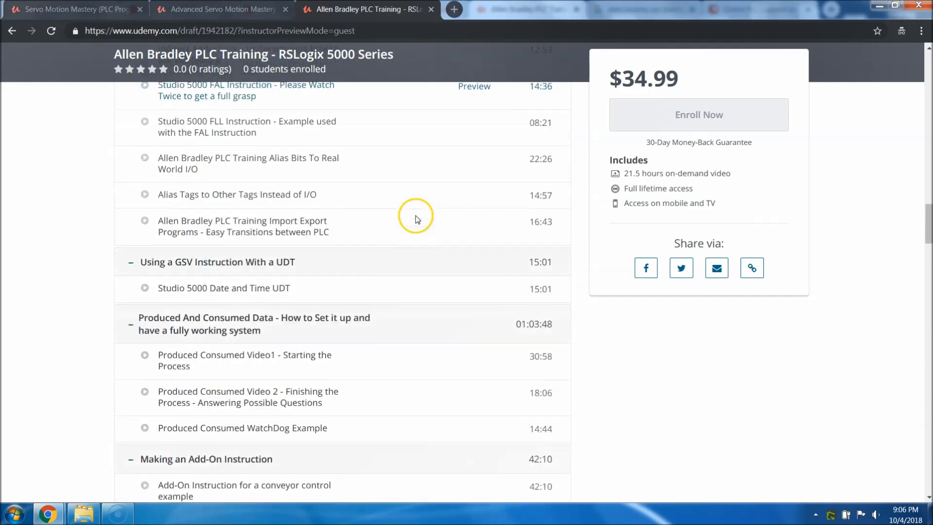
scroll("down", 3)
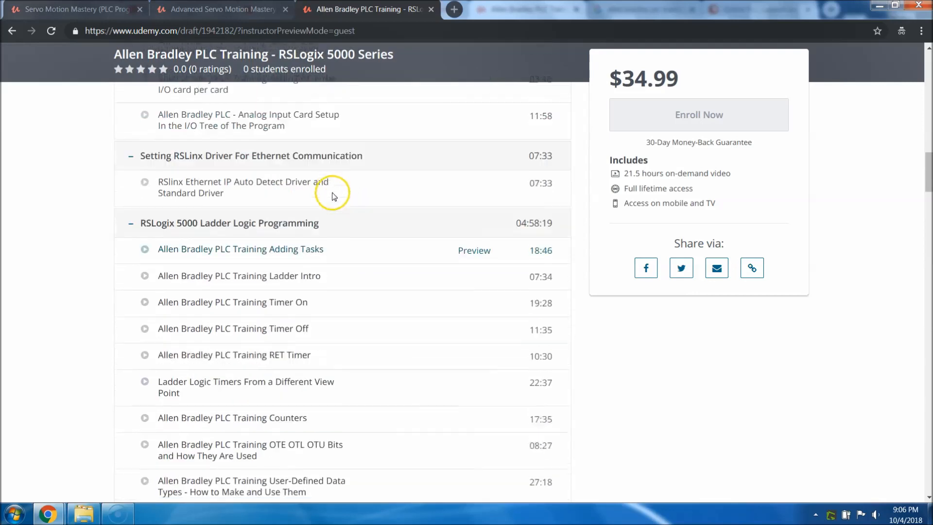
scroll("down", 3)
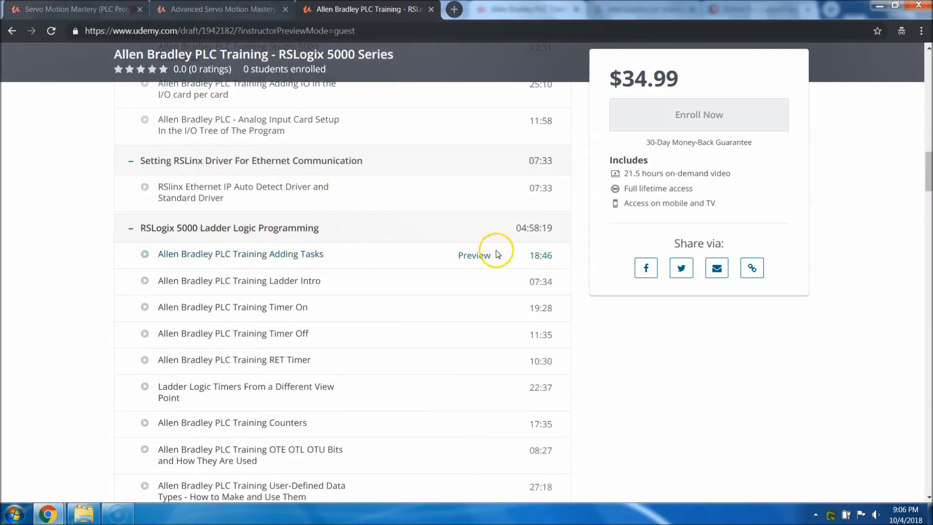
mouse_move(525, 240)
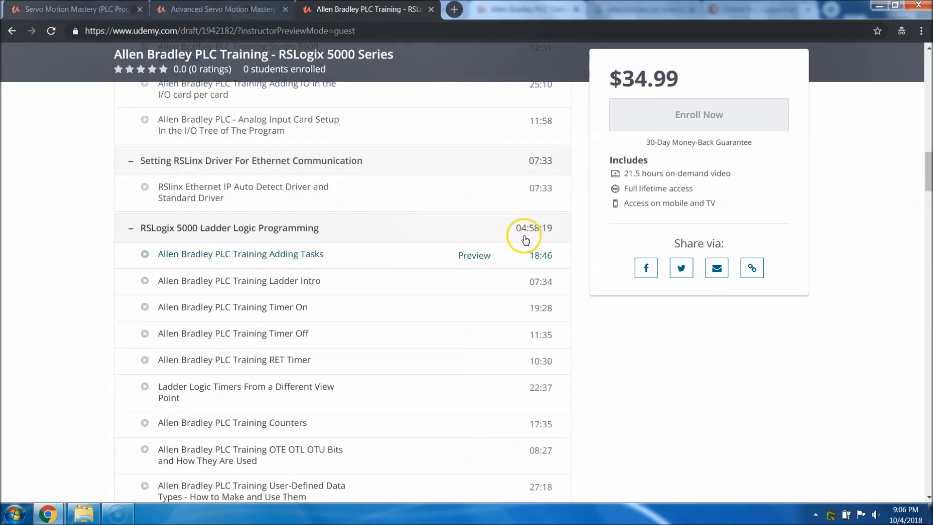
mouse_move(367, 243)
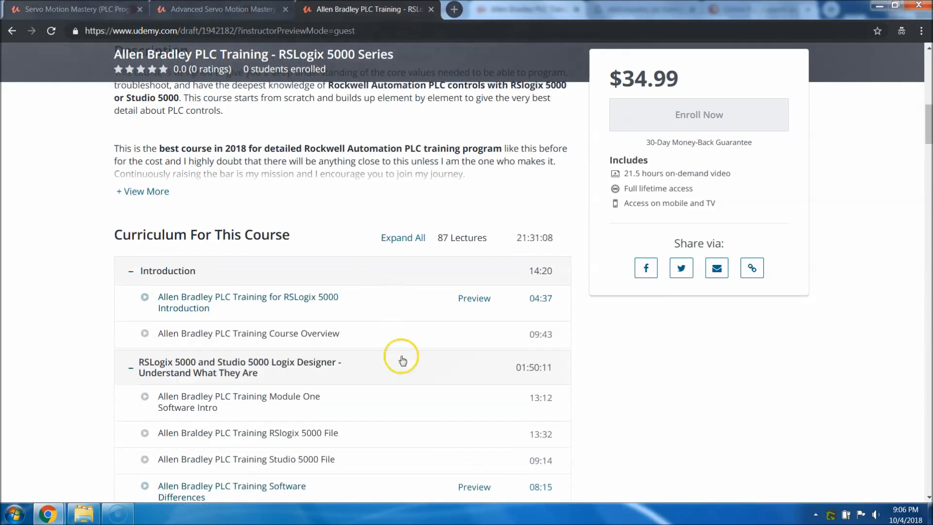
scroll("down", 3)
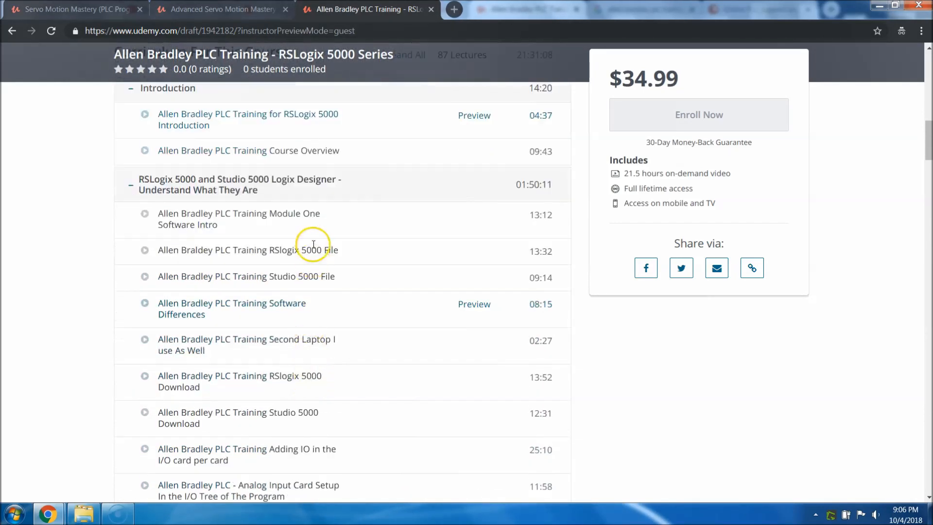
scroll("up", 3)
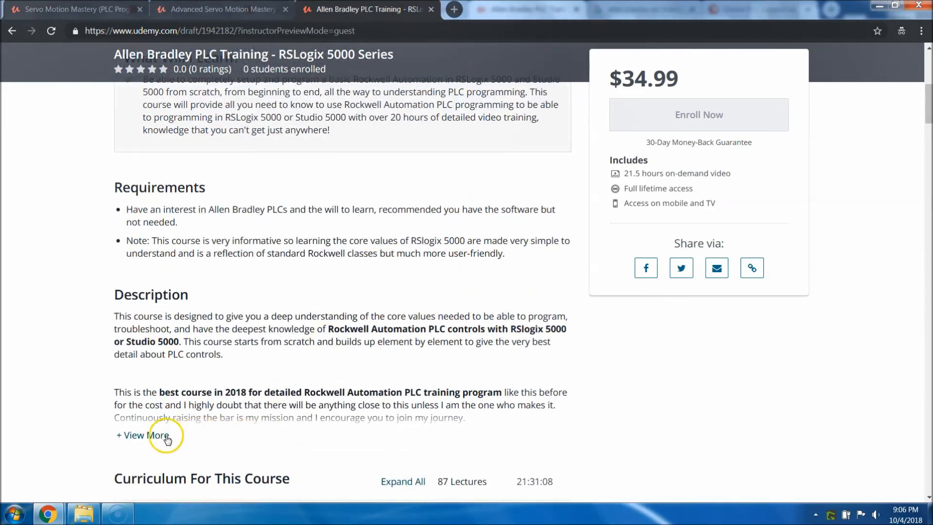
left_click(142, 435)
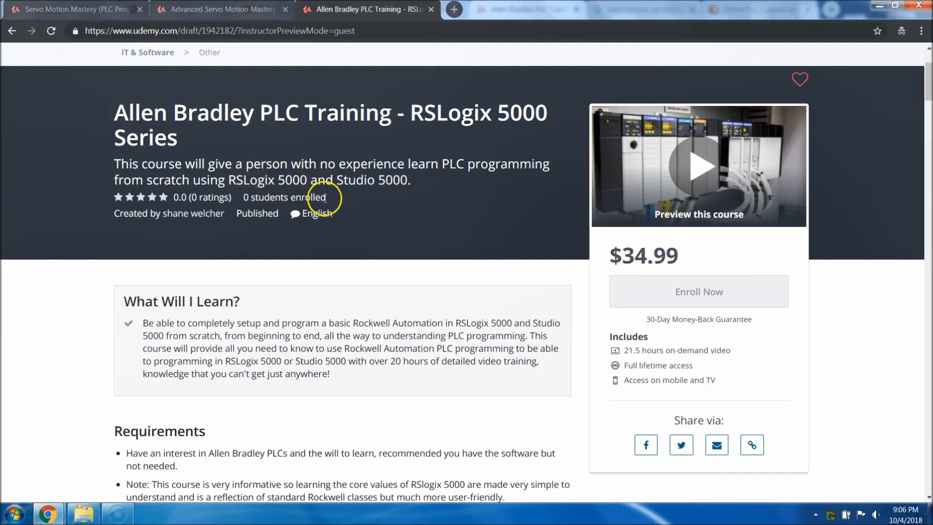
mouse_move(370, 229)
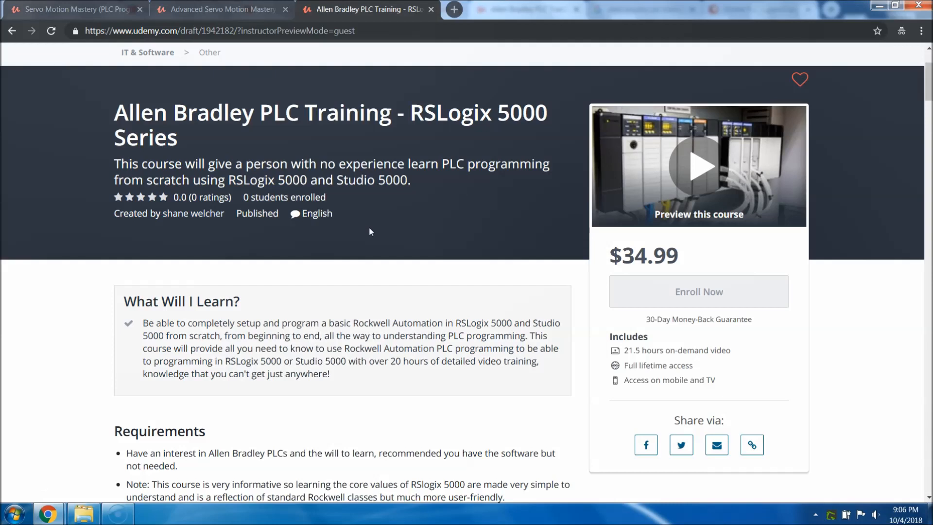
mouse_move(373, 230)
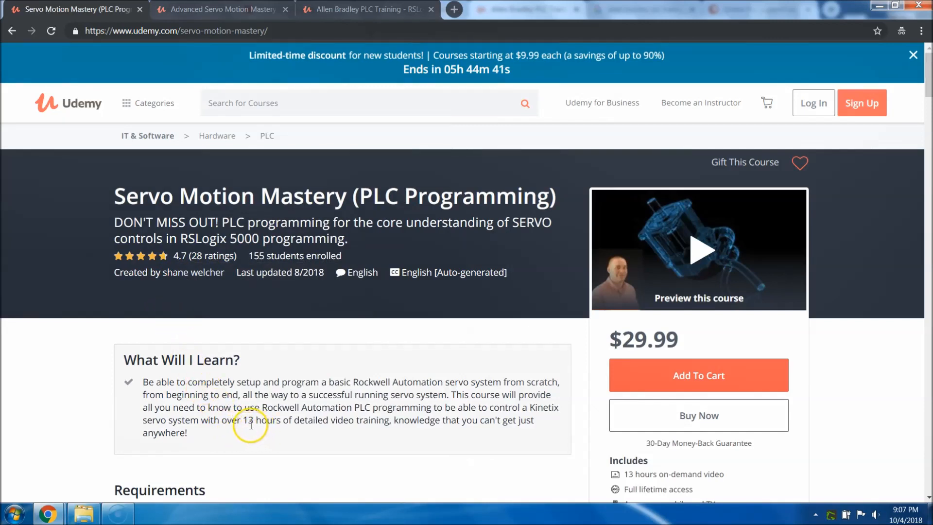
- Highlight the servo course's 13 hours of training, then the new course's $34.99 price
double_click(246, 420)
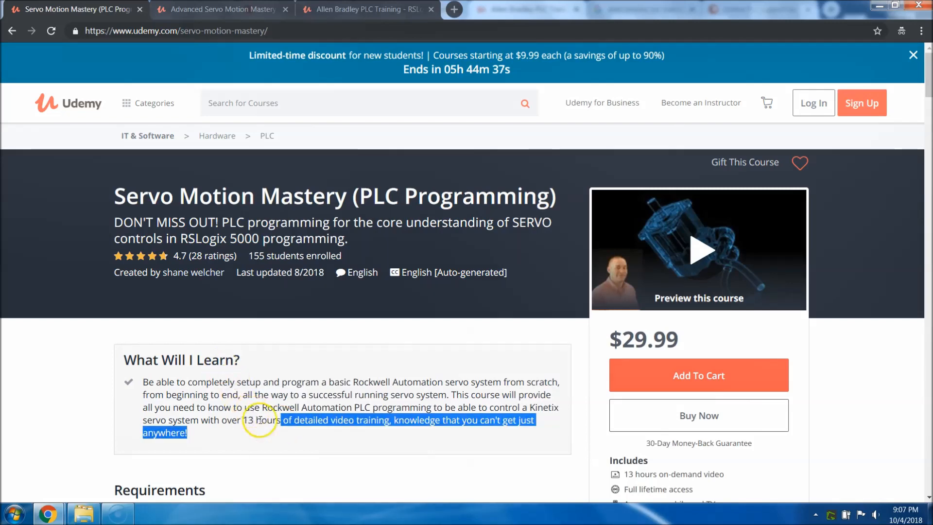
left_click(224, 9)
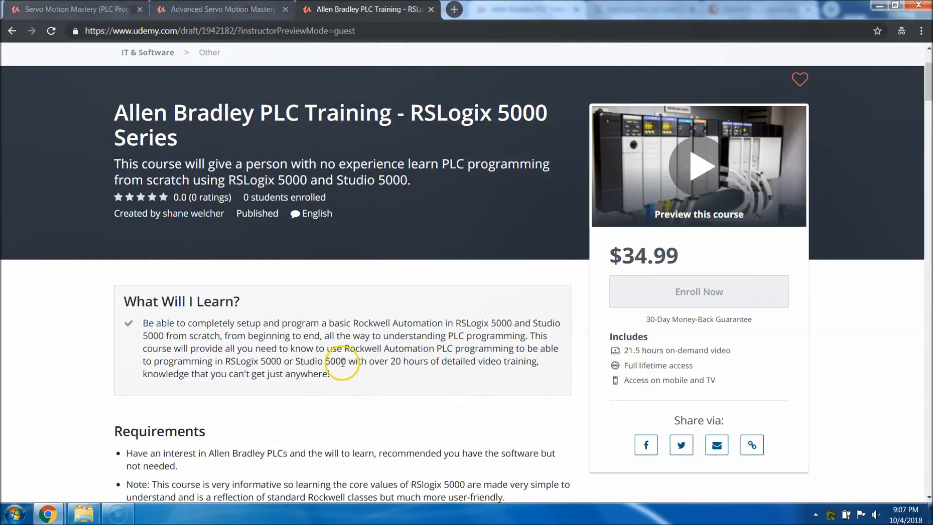
scroll("down", 3)
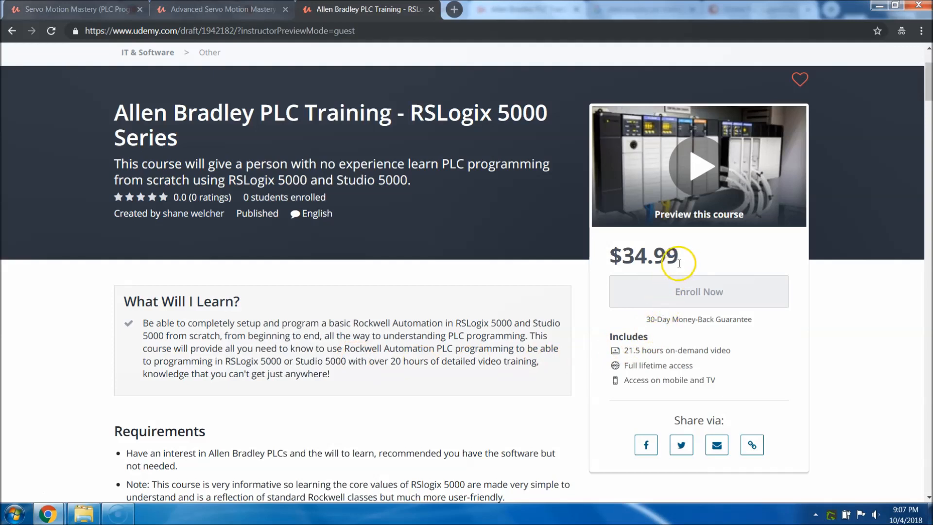
triple_click(642, 255)
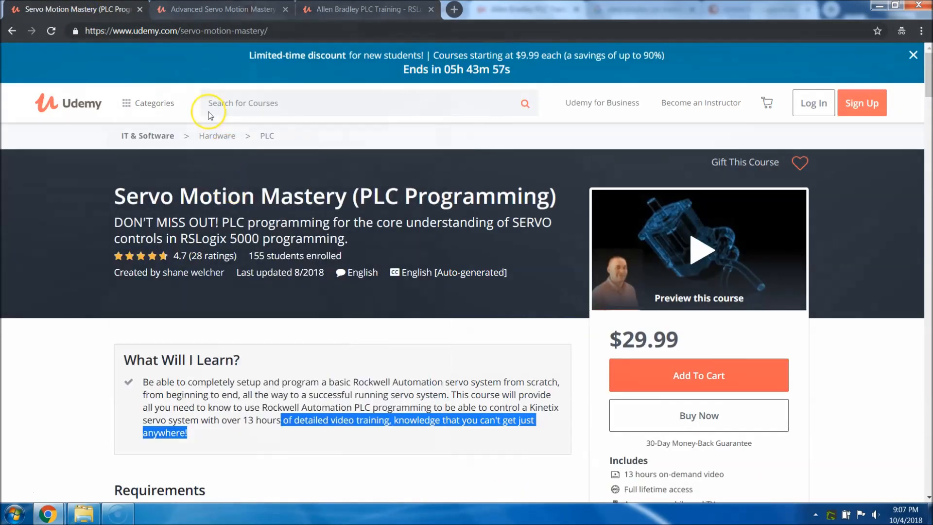
- Check the Advanced Servo Motion Mastery page's 15 hours, then return to the Allen Bradley page
left_click(220, 9)
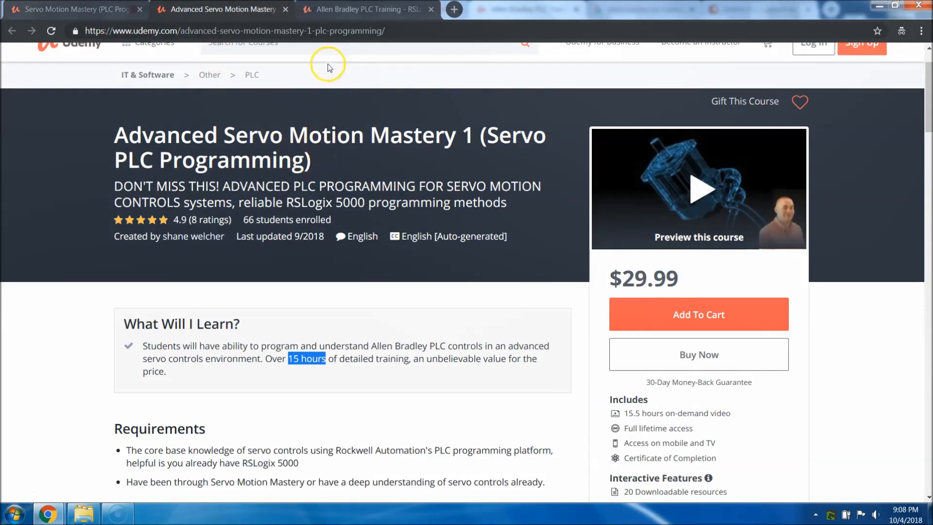
left_click(366, 9)
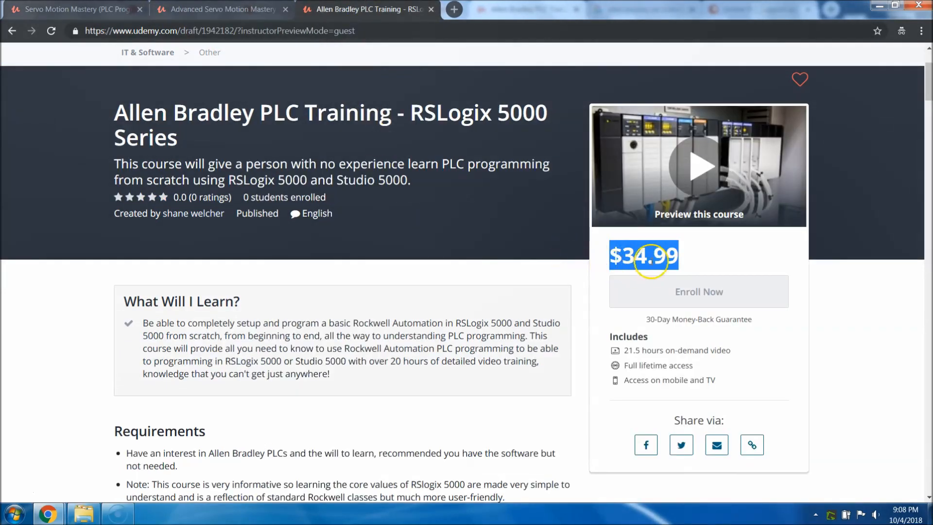
mouse_move(479, 274)
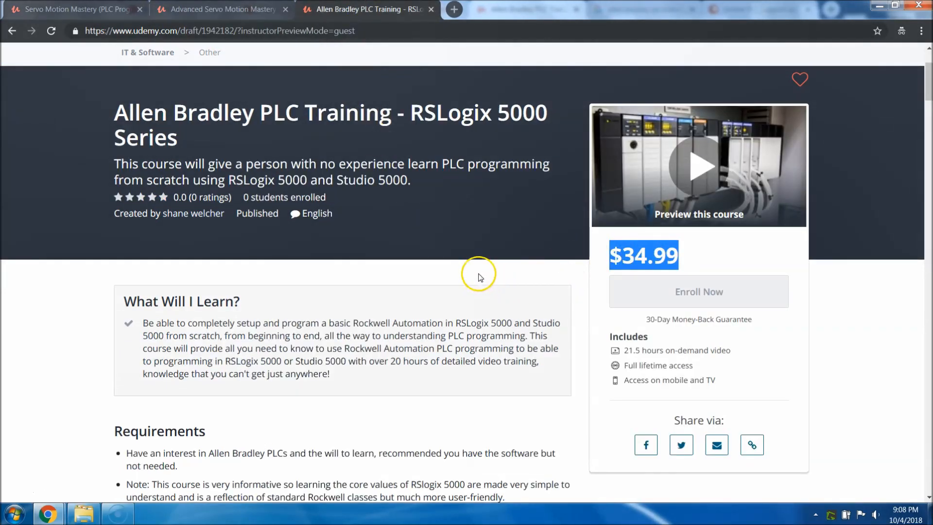
mouse_move(475, 277)
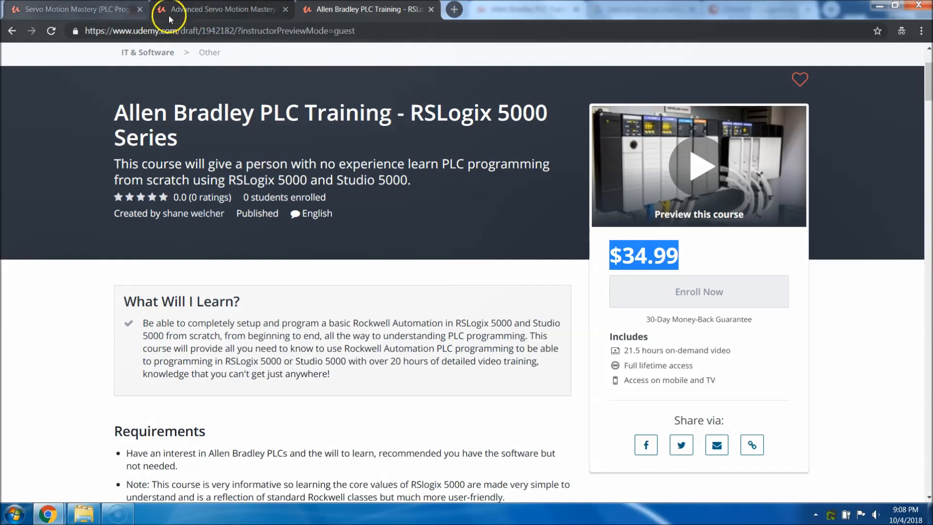
mouse_move(250, 19)
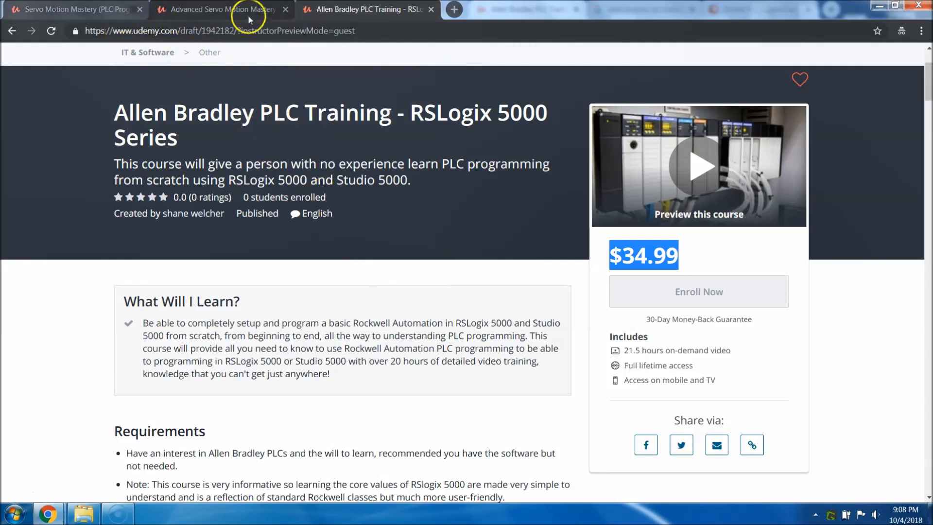
mouse_move(489, 232)
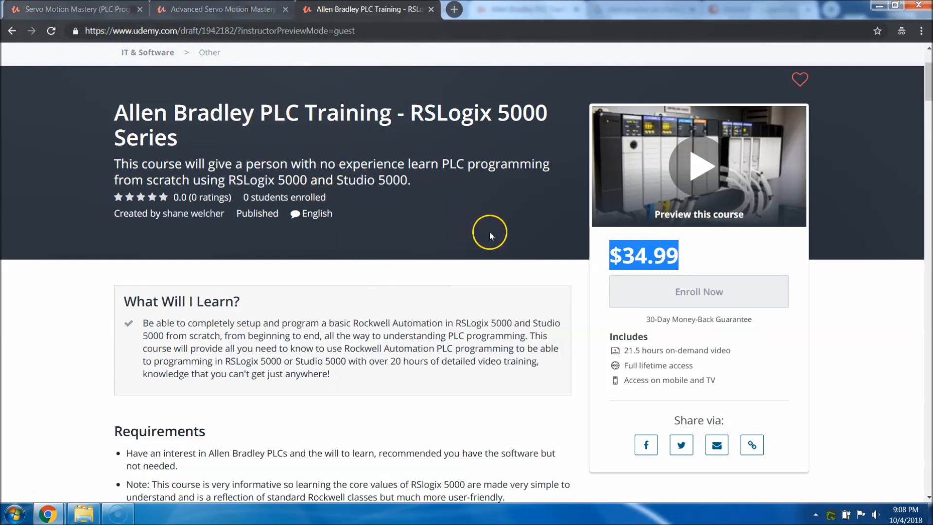
mouse_move(526, 234)
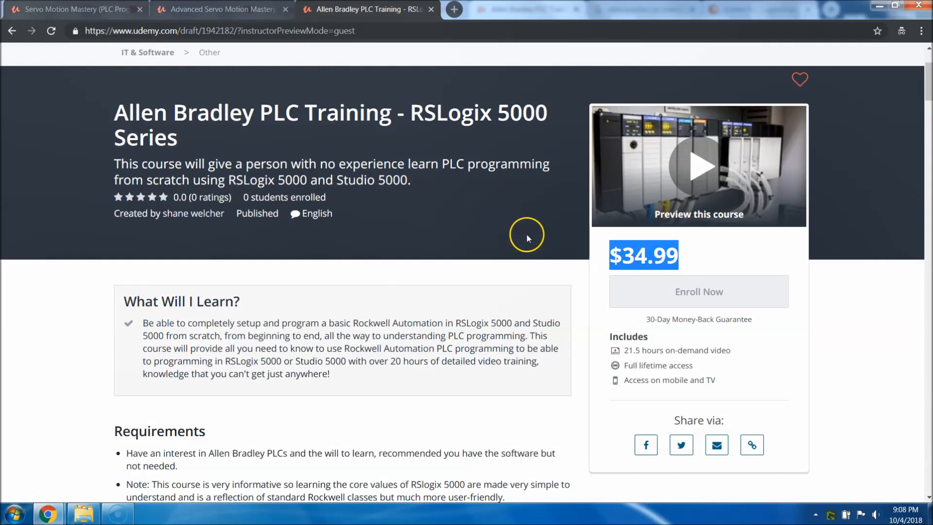
mouse_move(536, 248)
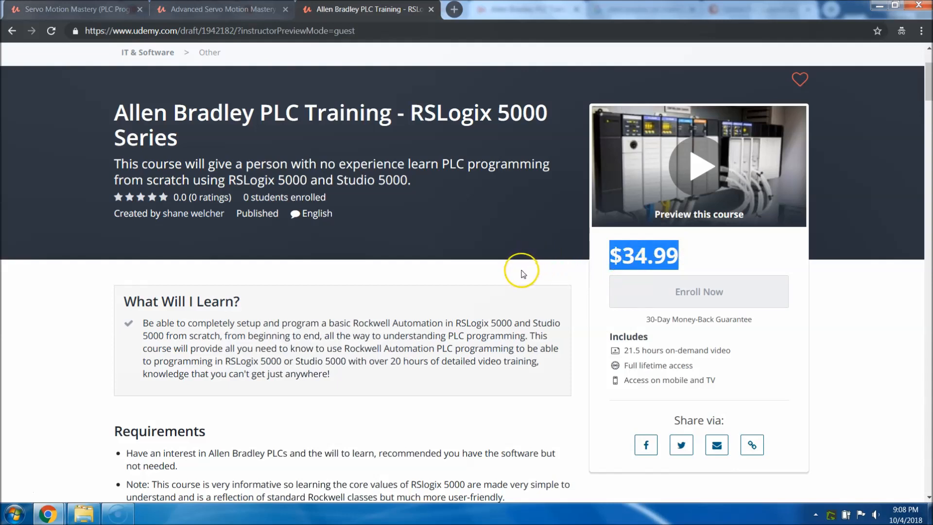
mouse_move(520, 272)
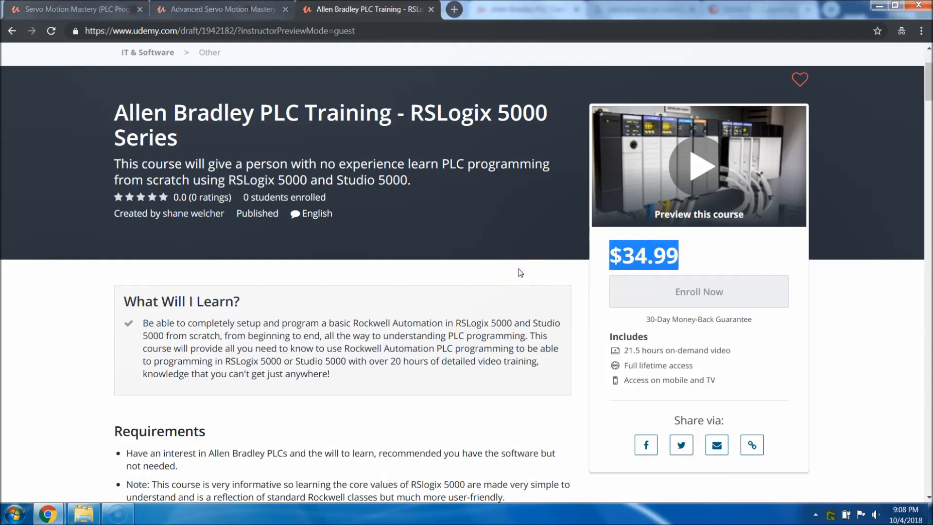
mouse_move(517, 270)
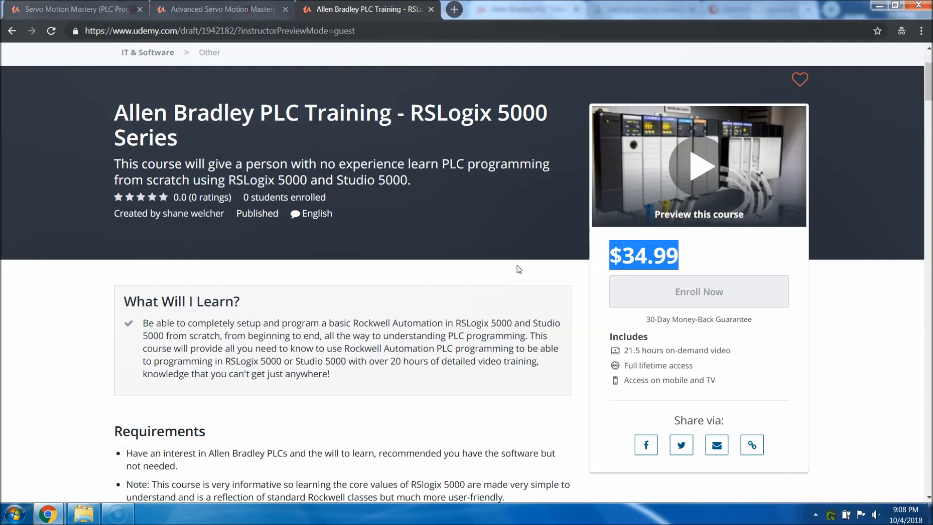
mouse_move(516, 267)
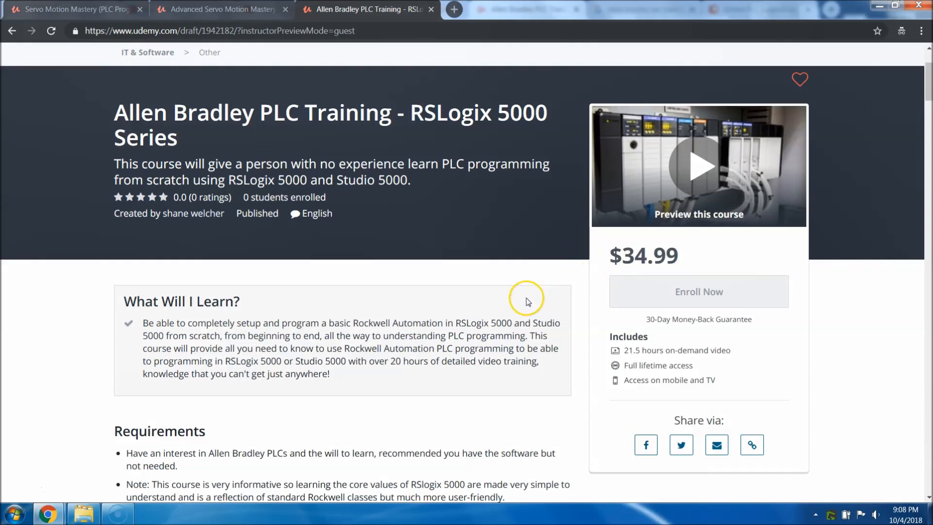
mouse_move(525, 301)
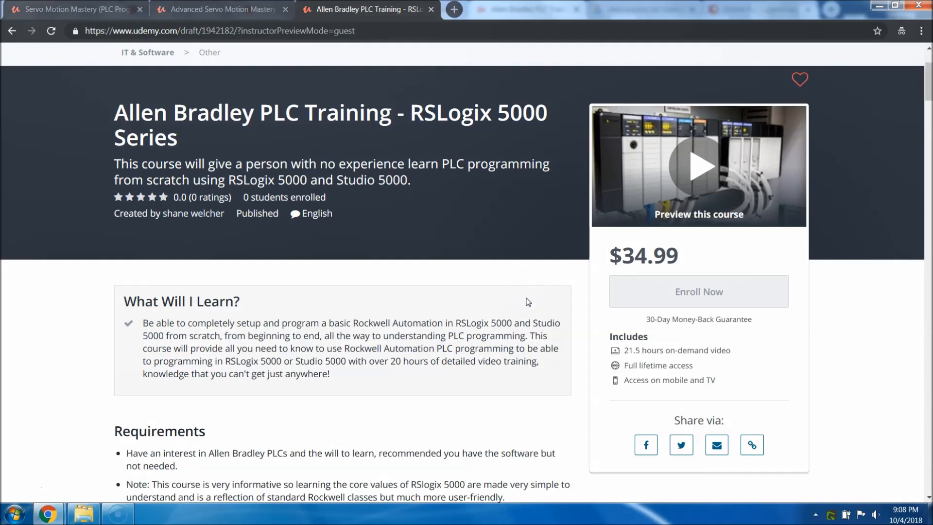
- Review the curriculum and expanded instructor biography, ending back at the course overview
scroll("down", 3)
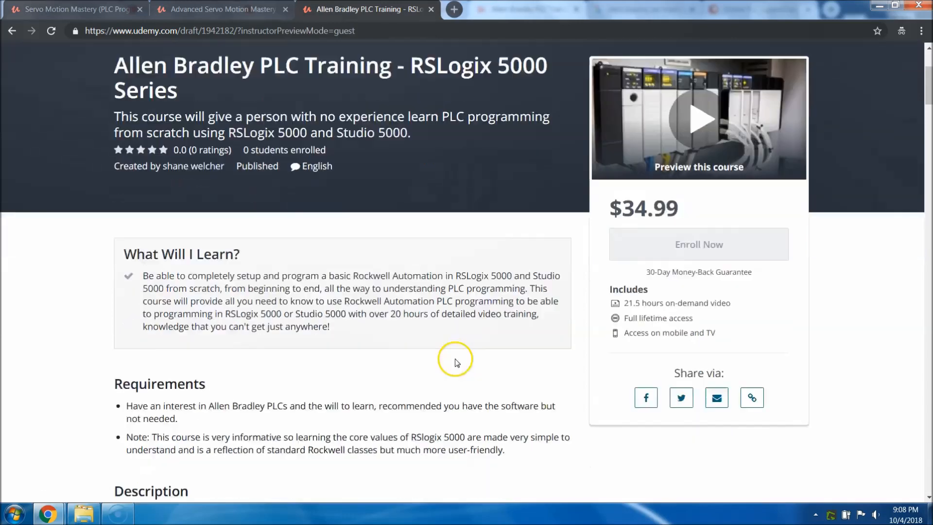
scroll("down", 3)
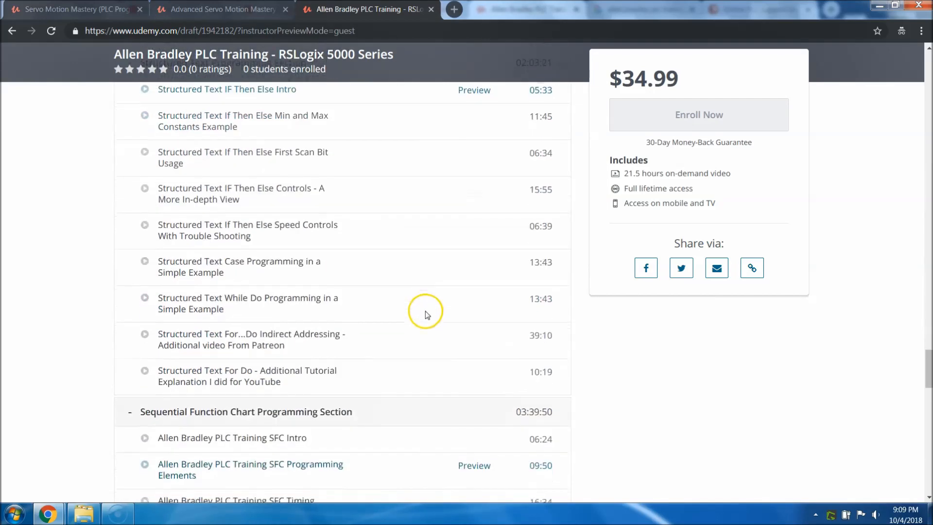
scroll("down", 3)
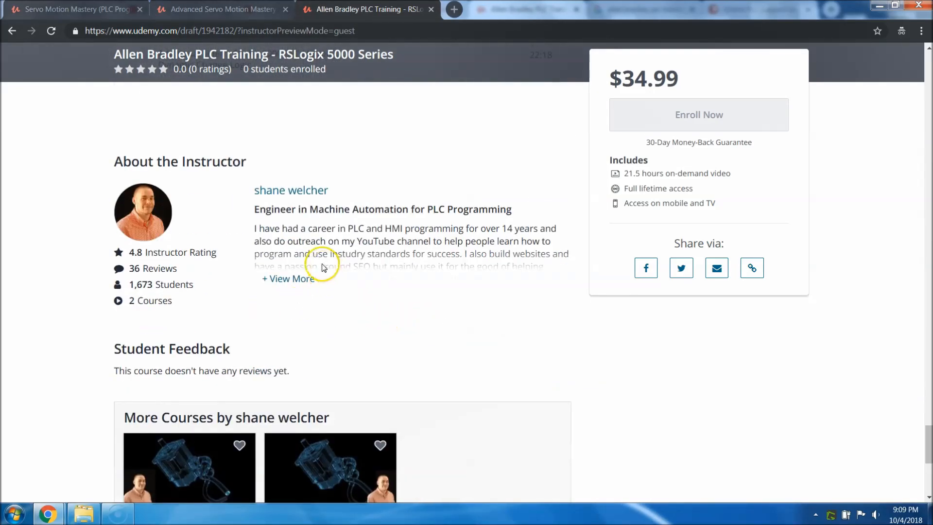
left_click(288, 279)
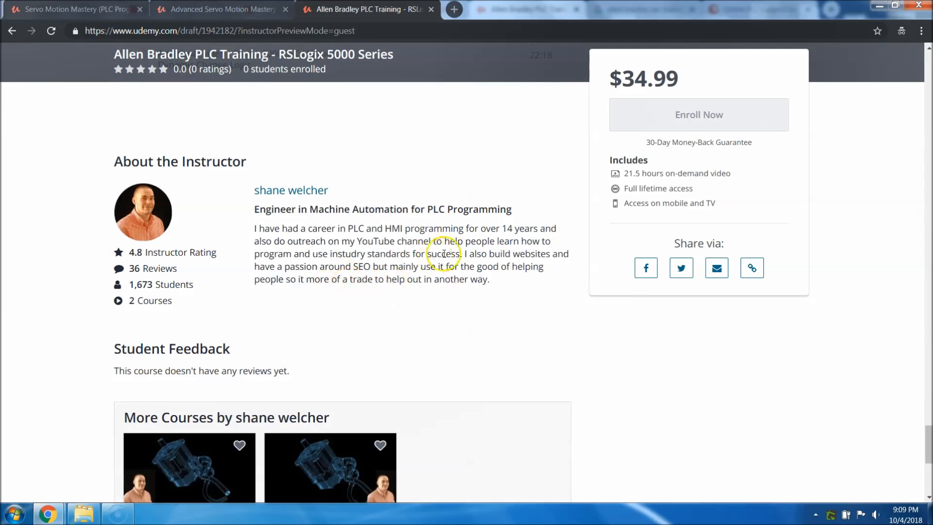
mouse_move(382, 232)
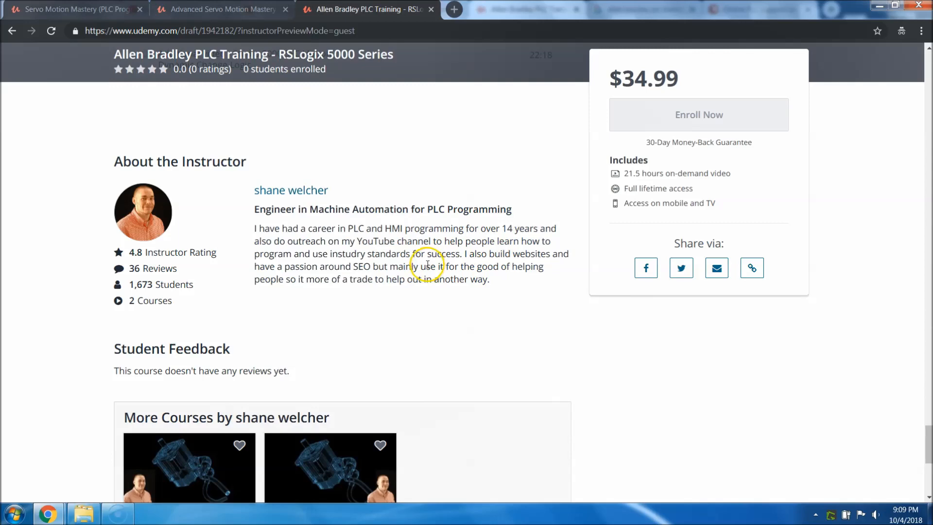
scroll("down", 3)
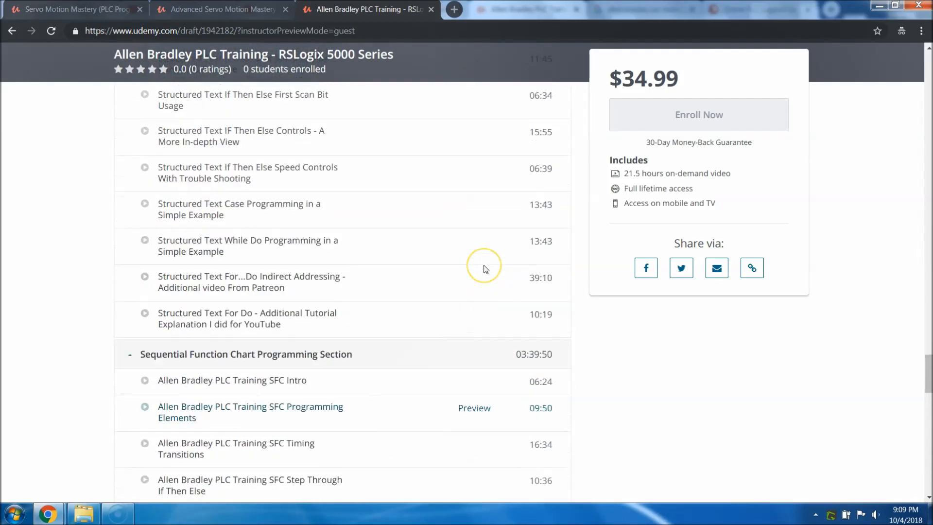
scroll("down", 3)
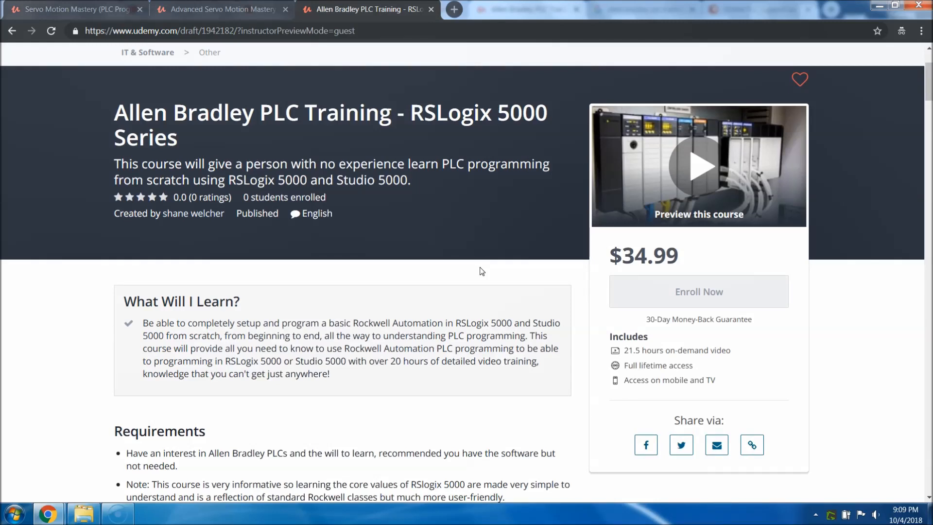
- Highlight the $34.99 price, then show the Servo Motion Mastery page with its $29.99 price
double_click(648, 256)
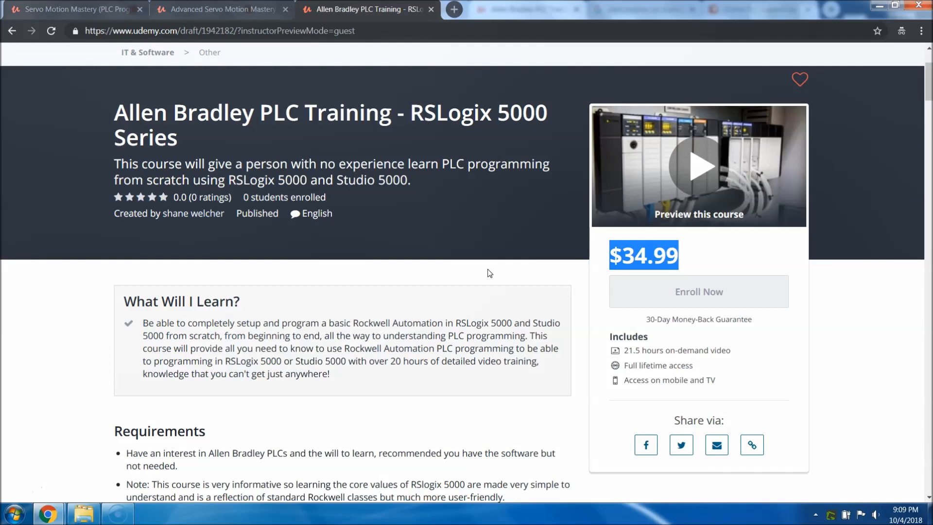
left_click(71, 9)
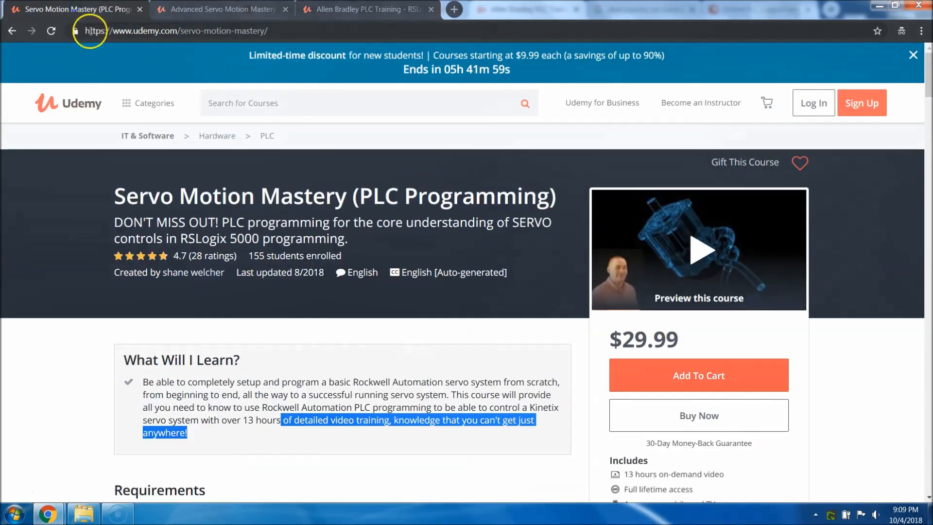
- Compare enrollments of 155 and 66 on the two servo courses, then return to the Allen Bradley page
left_click(224, 9)
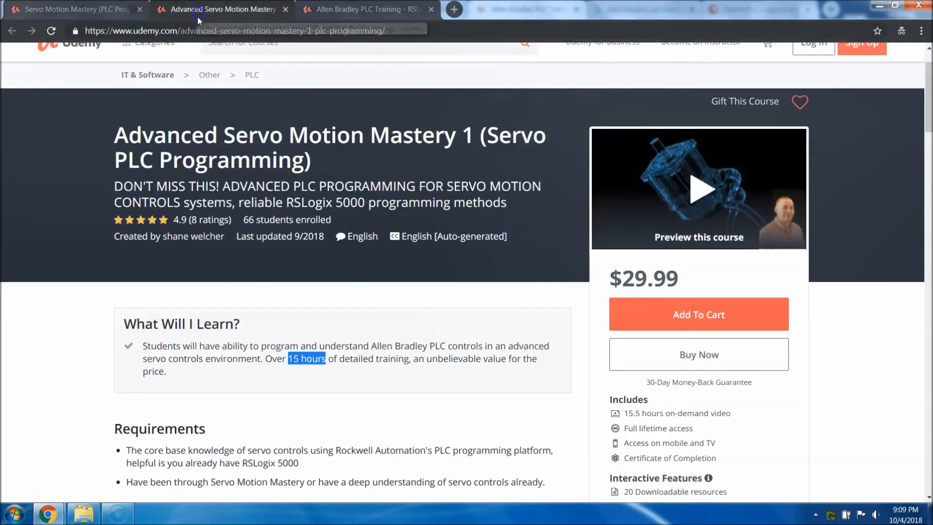
mouse_move(363, 8)
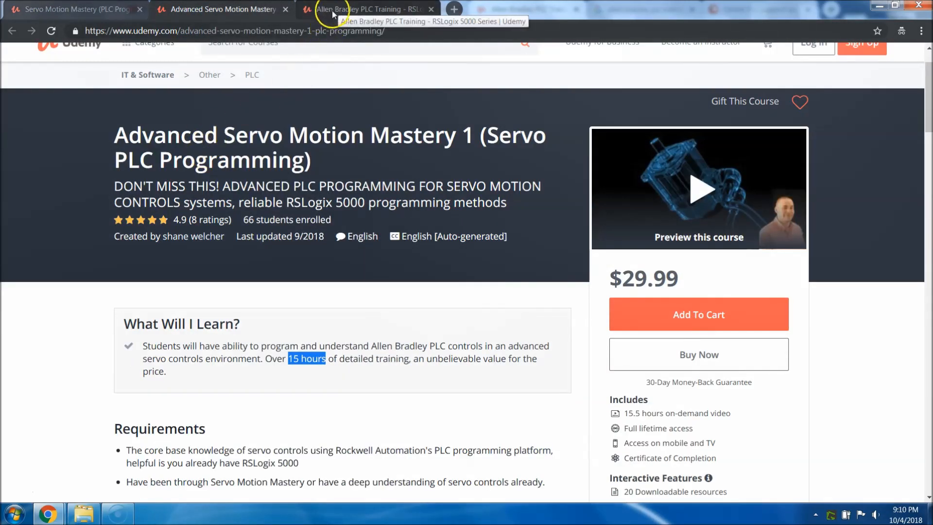
left_click(71, 9)
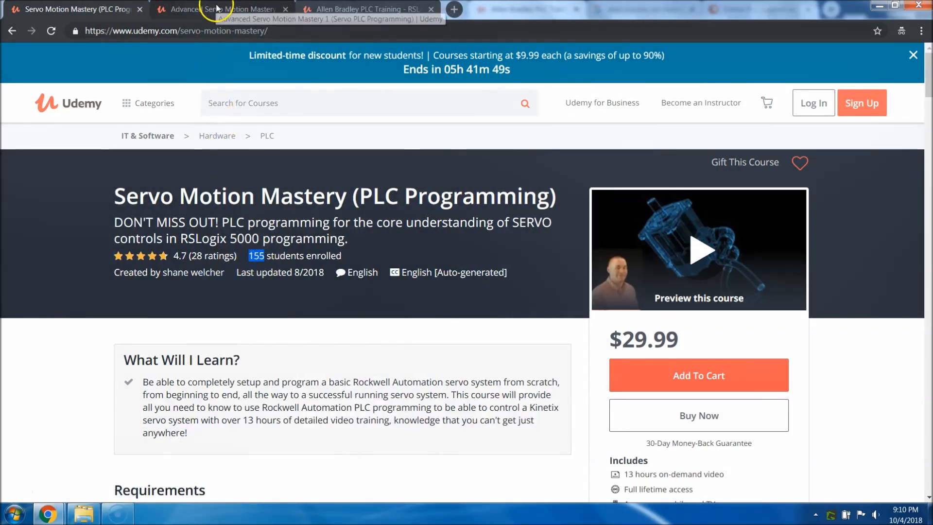
left_click(226, 9)
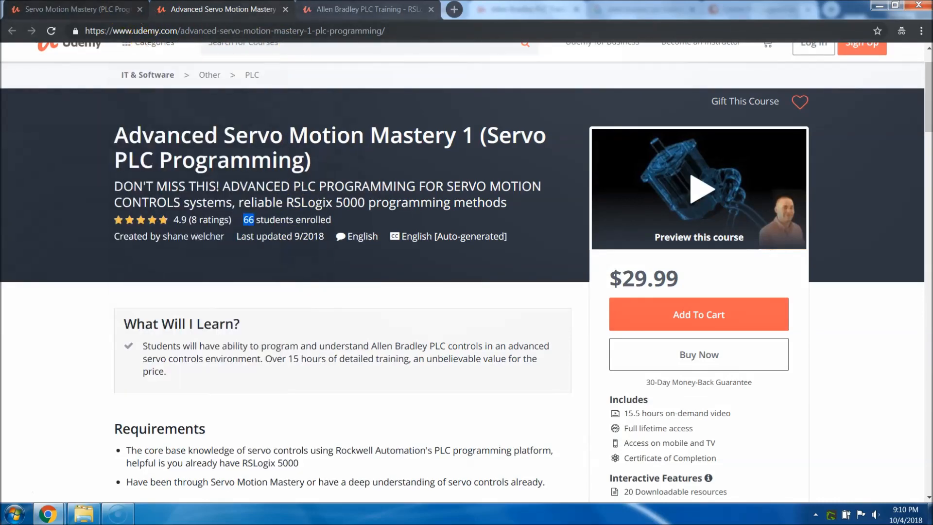
left_click(75, 9)
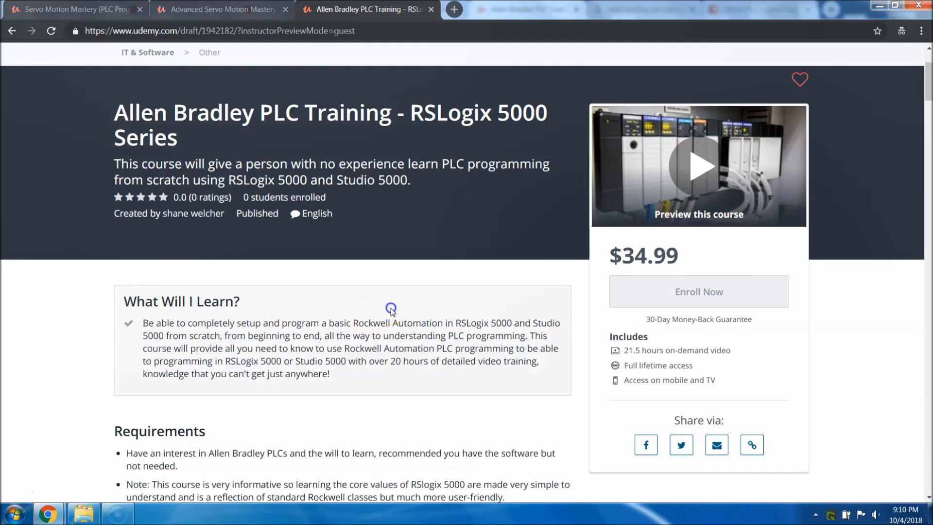
left_click(699, 165)
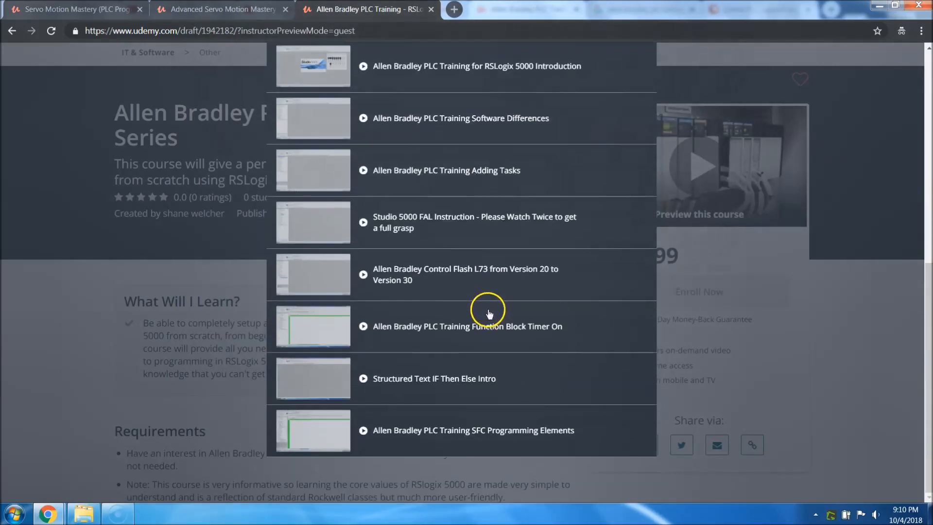
mouse_move(372, 351)
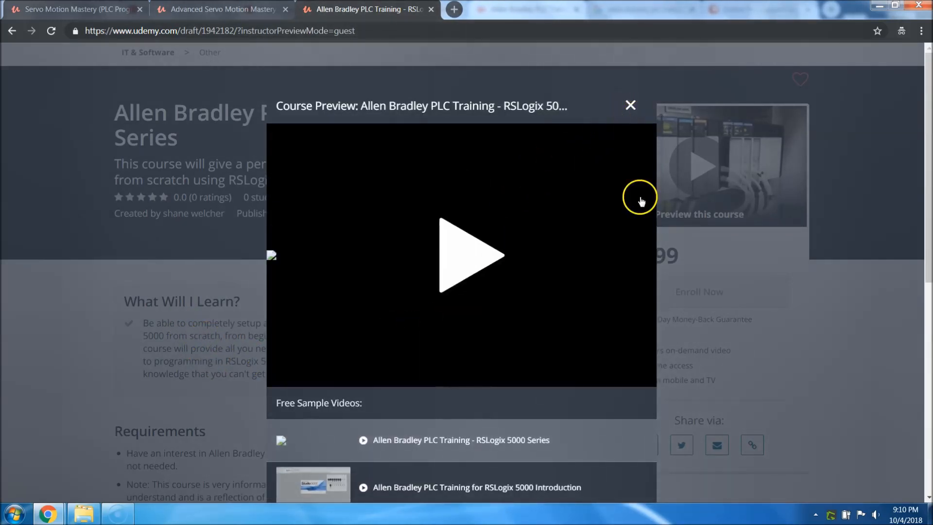
left_click(630, 105)
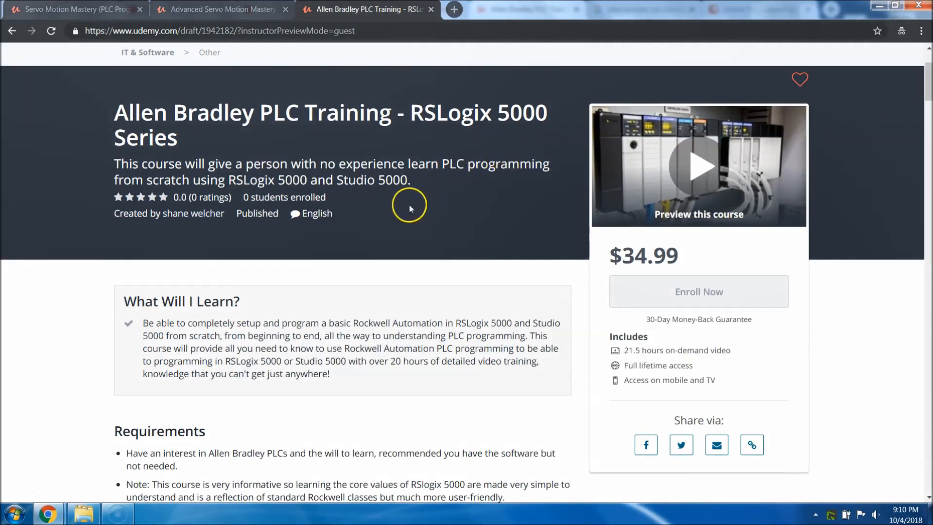
mouse_move(409, 210)
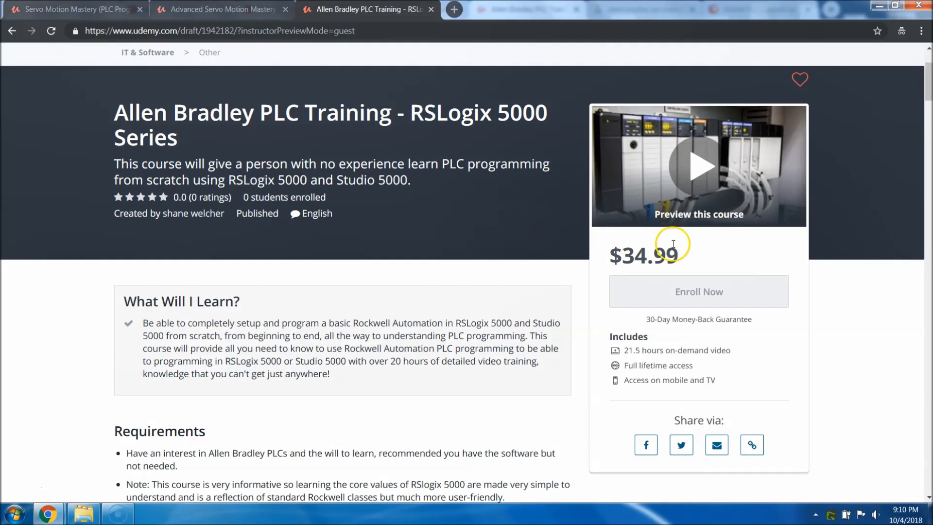
double_click(643, 256)
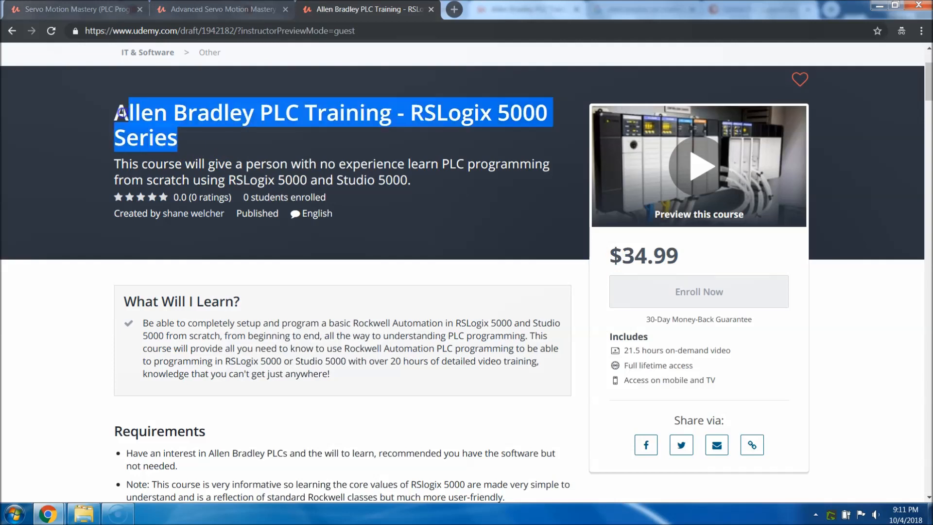
left_click(403, 278)
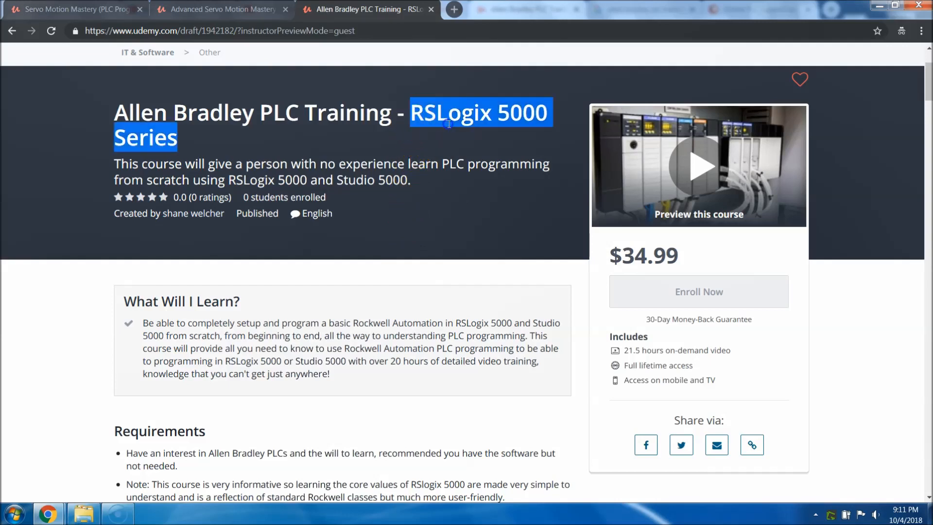
left_click(420, 274)
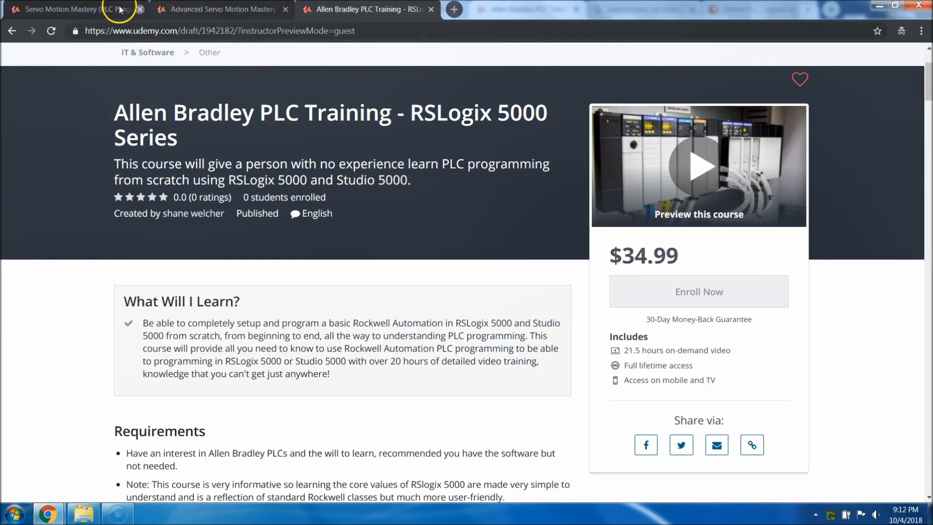
left_click(224, 9)
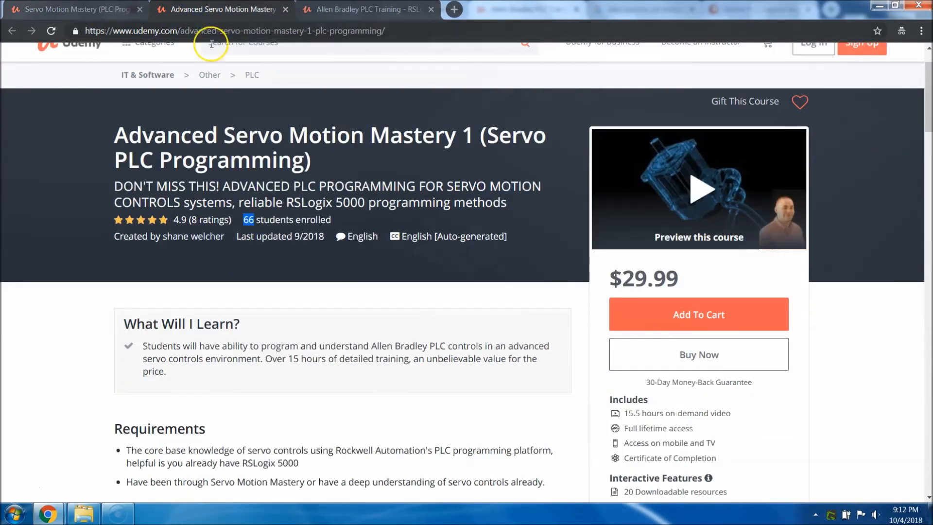
left_click(356, 9)
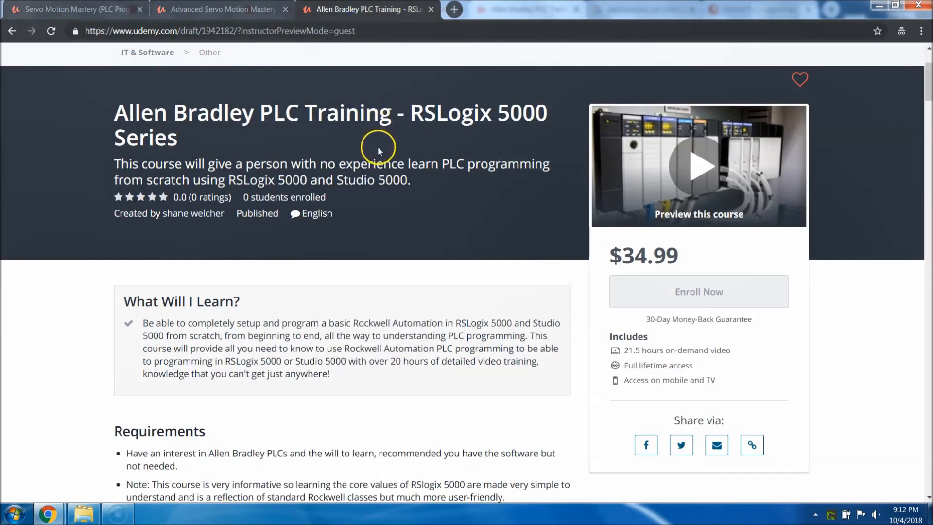
mouse_move(390, 143)
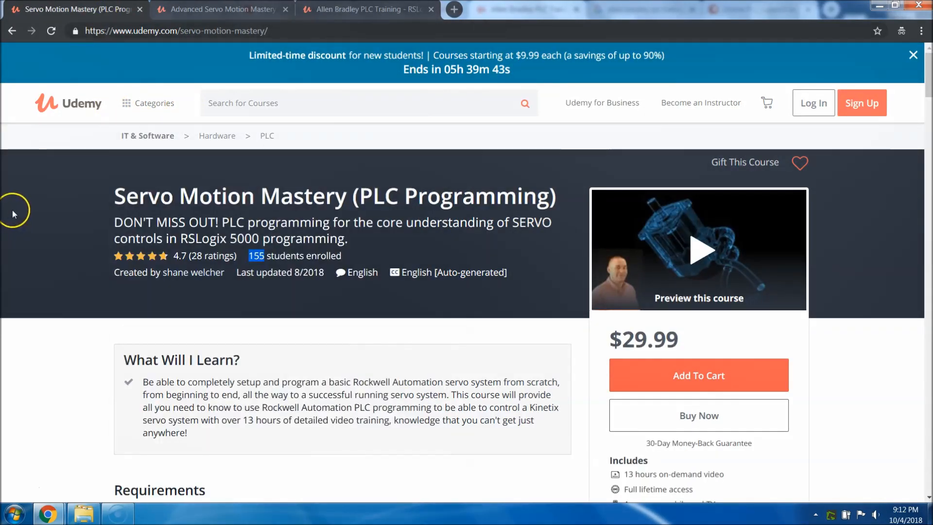
mouse_move(27, 222)
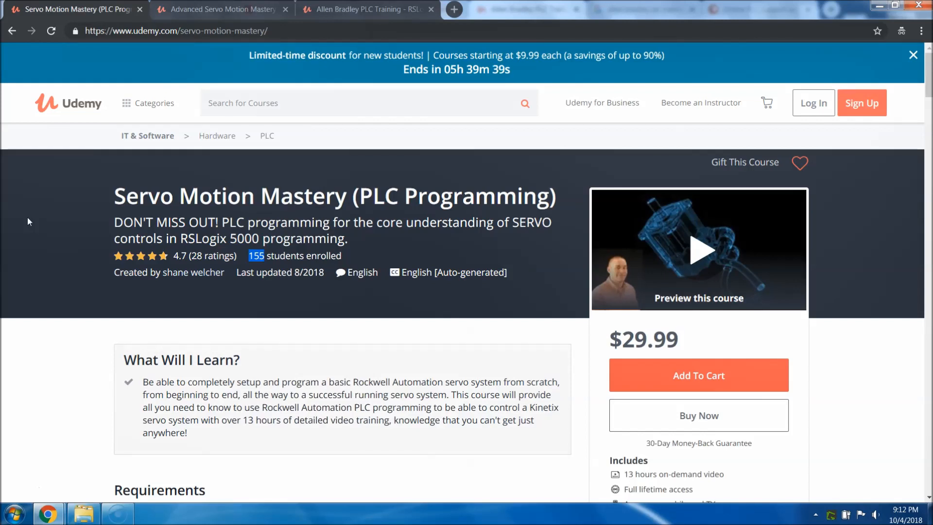
mouse_move(357, 9)
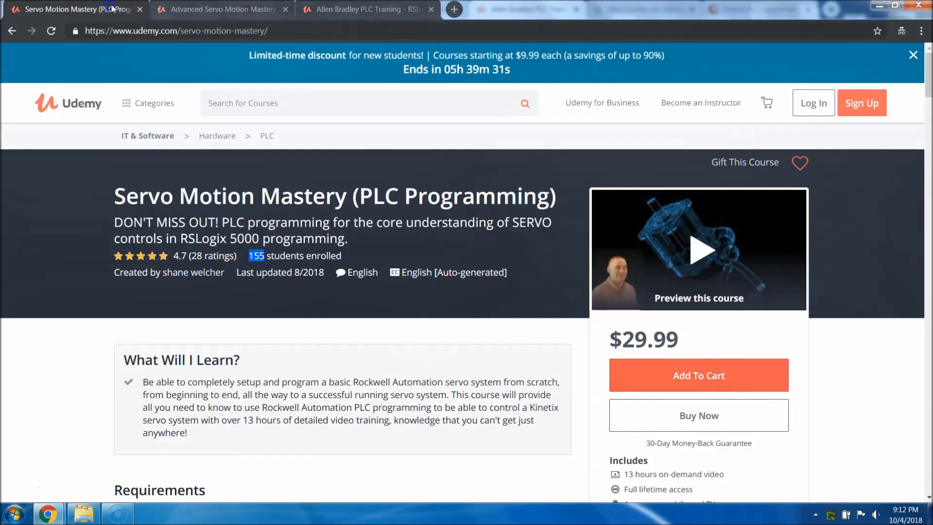
left_click(223, 9)
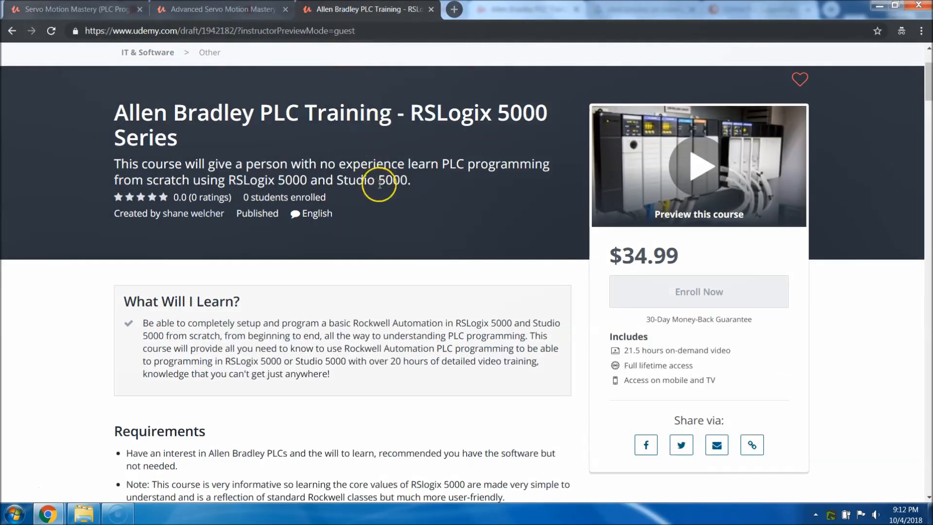
mouse_move(388, 205)
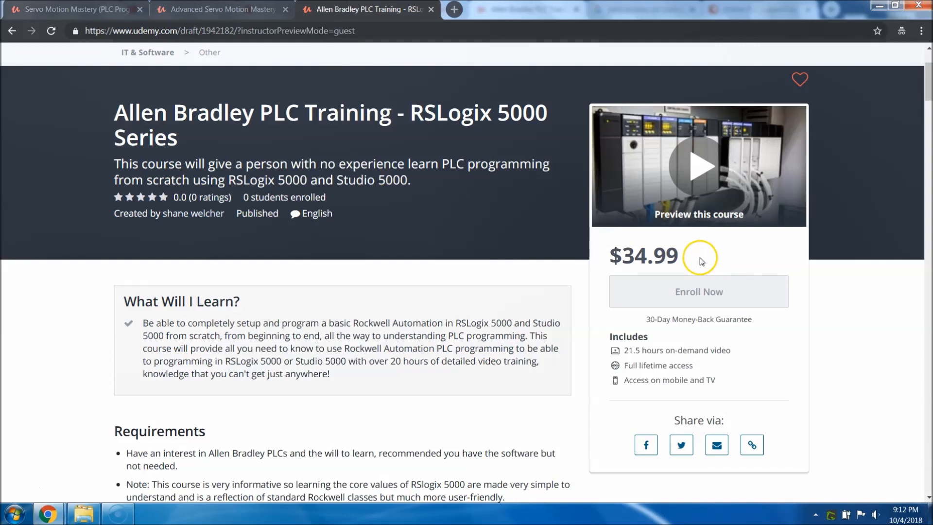
mouse_move(698, 261)
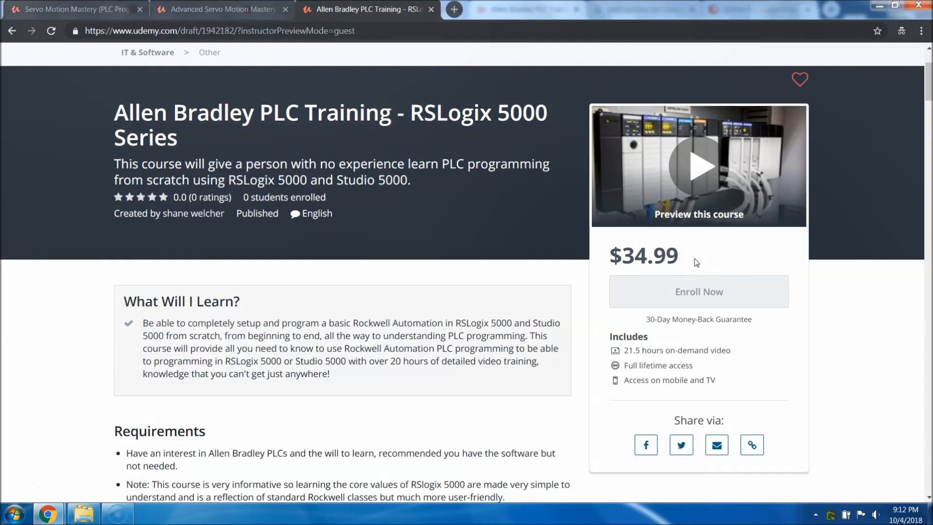
mouse_move(694, 264)
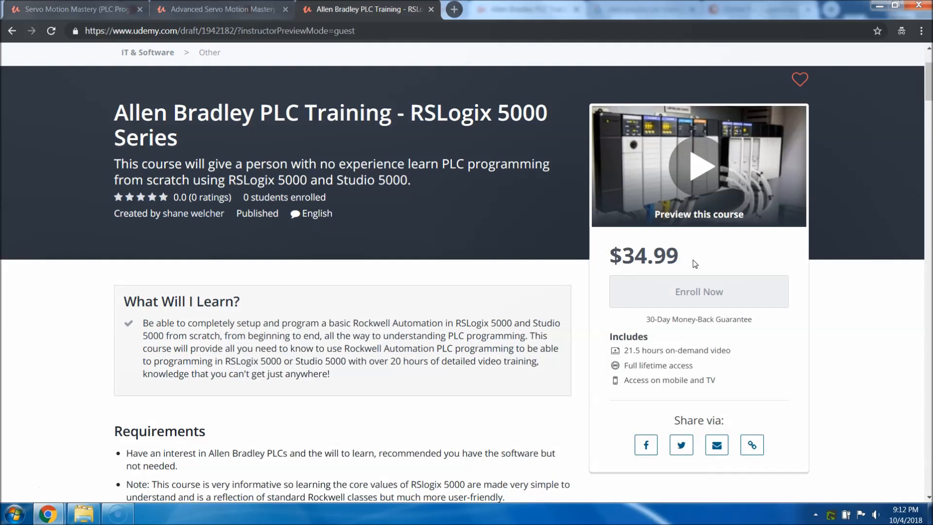
mouse_move(693, 262)
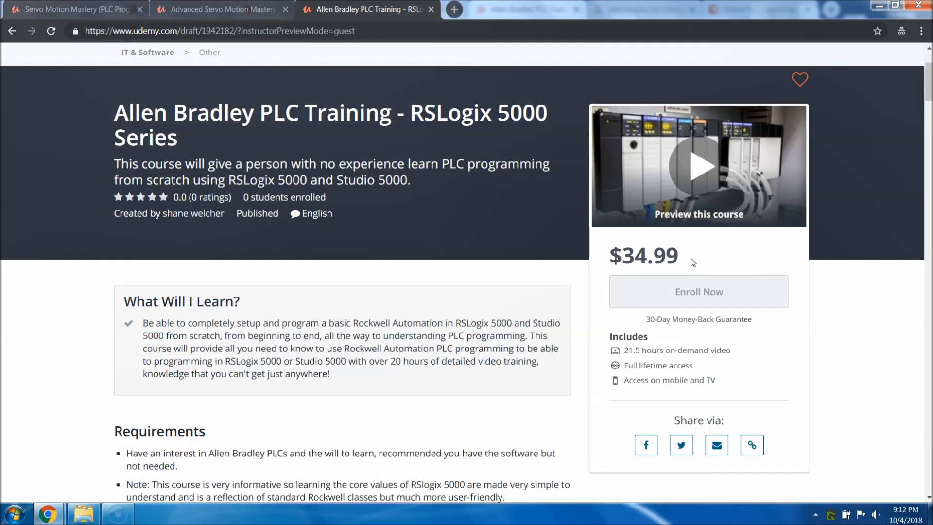